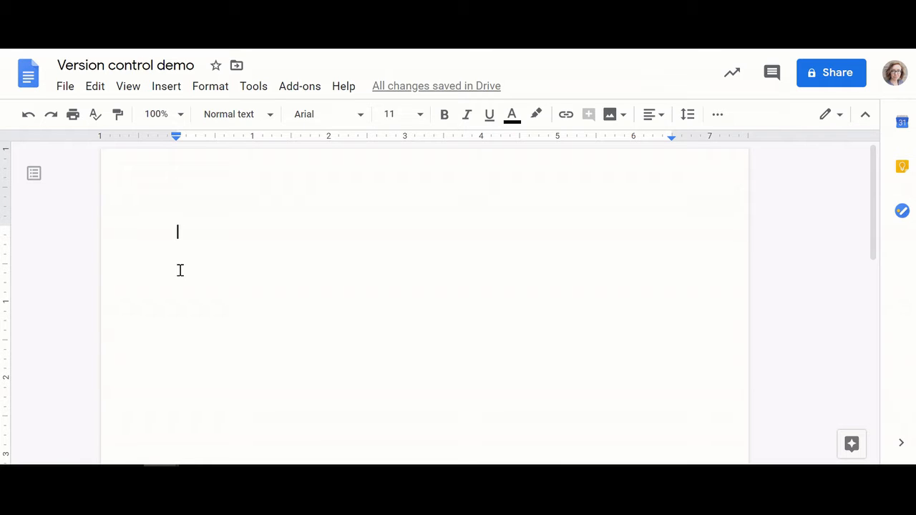
- Type 'This is a Google Document for demonstrating version control ...' into the blank document
{"action": "type", "text": "This is"}
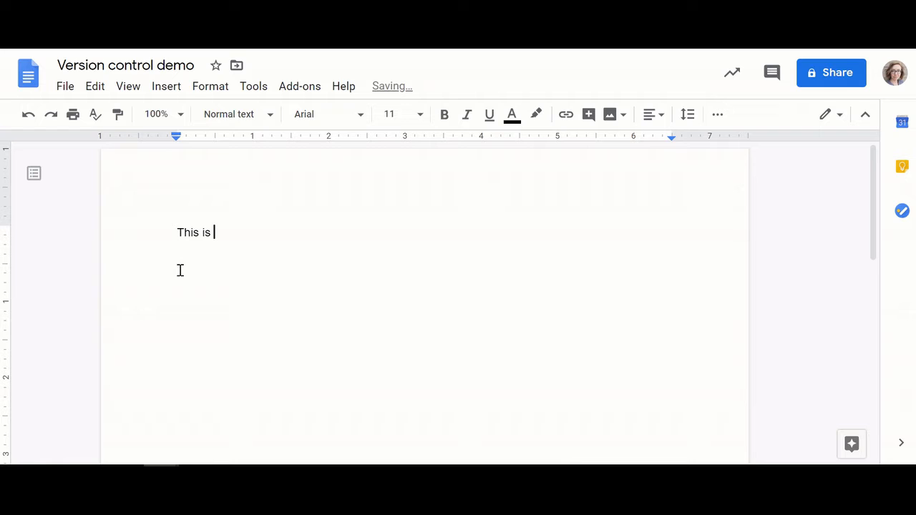
{"action": "type", "text": "a Google Doc"}
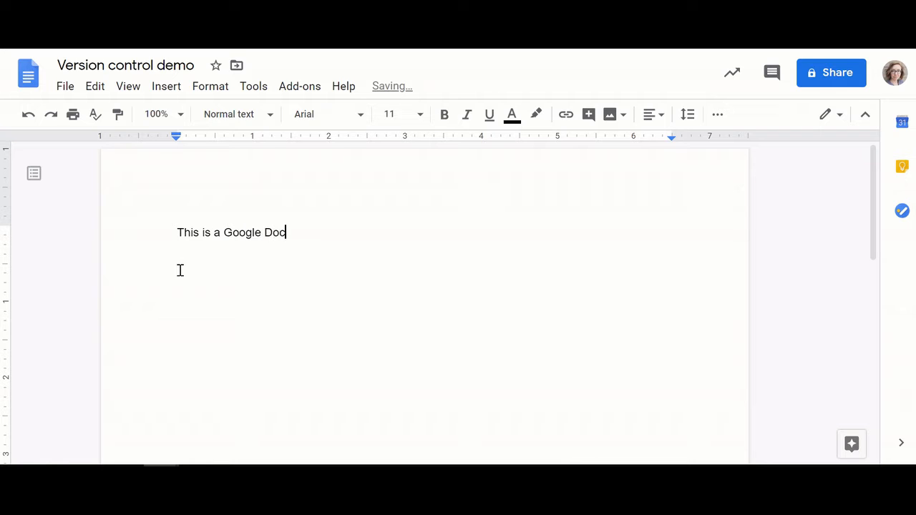
{"action": "type", "text": "ument for d"}
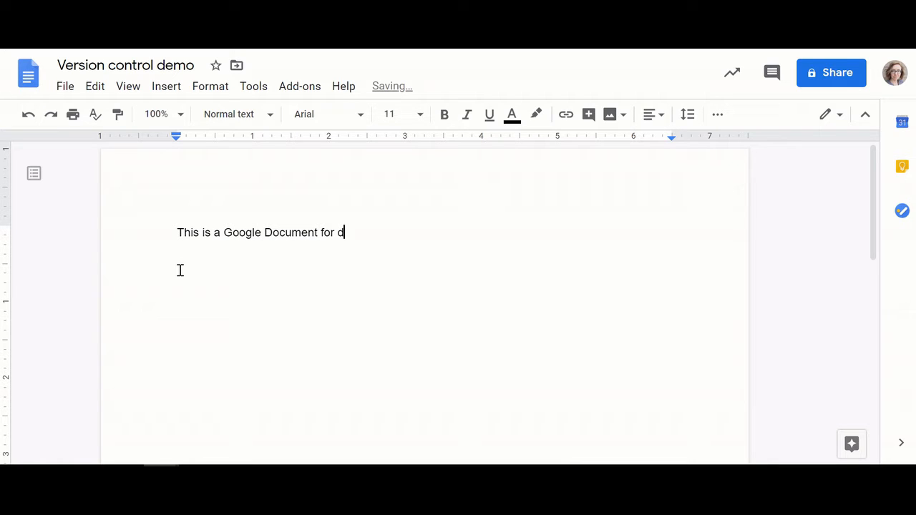
{"action": "type", "text": "emonstratinb"}
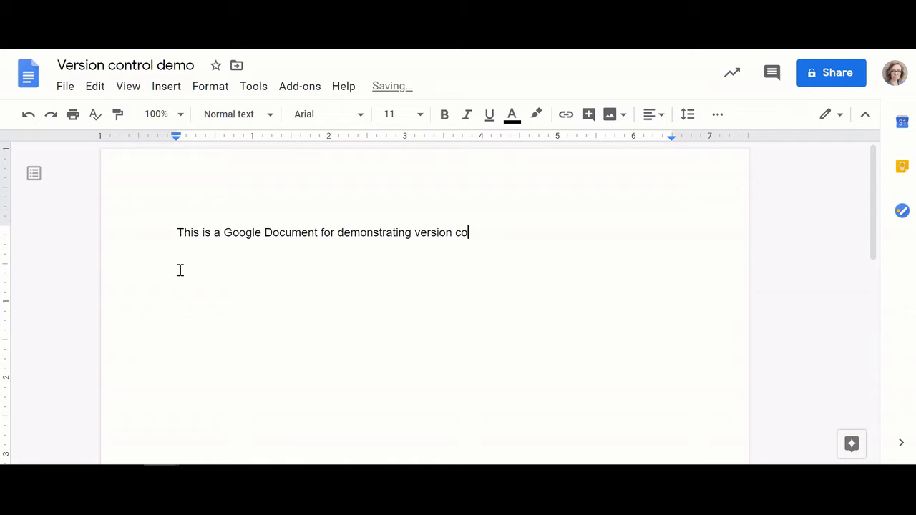
{"action": "type", "text": "ntrol ..."}
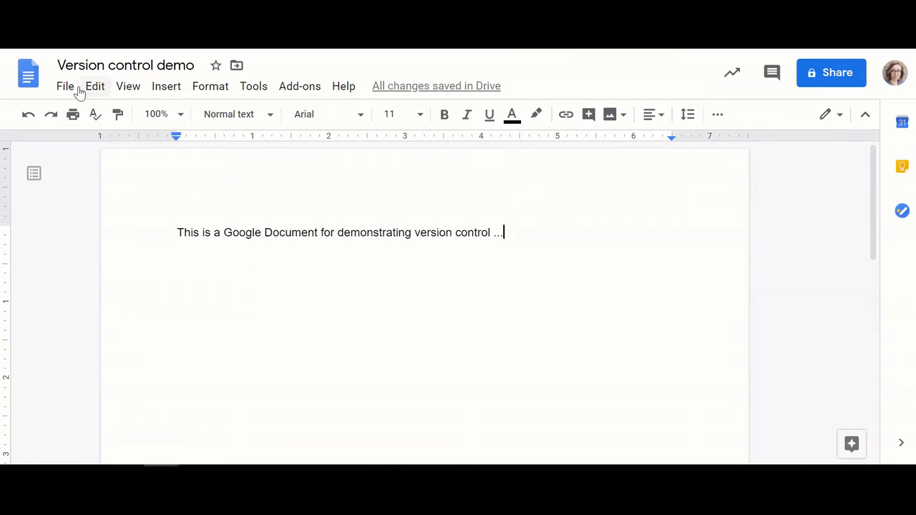
- Open version history and compare the empty 4:55 PM version with the current one
{"action": "left_click", "coordinate": [65, 86]}
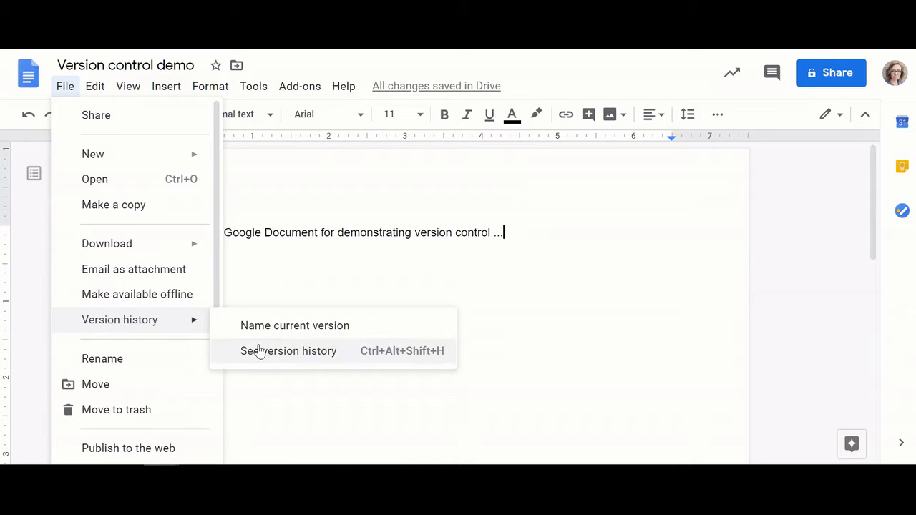
{"action": "left_click", "coordinate": [289, 351]}
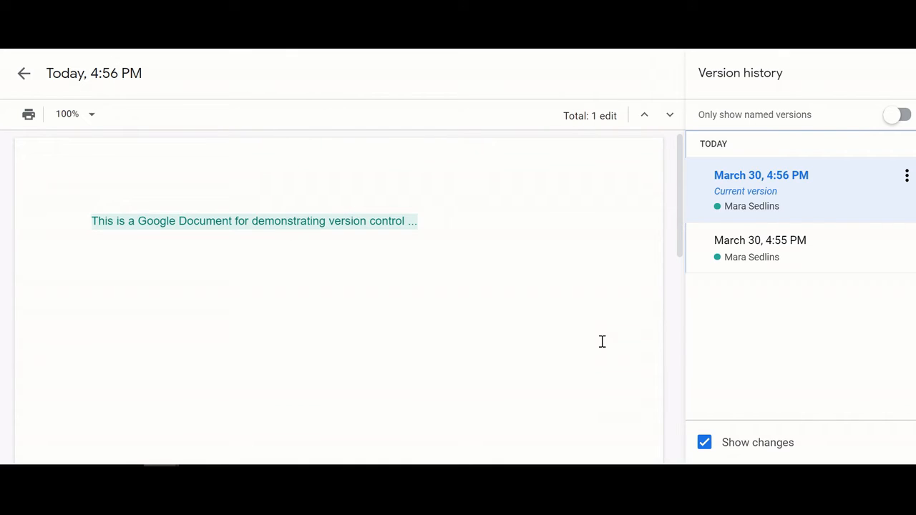
{"action": "mouse_move", "coordinate": [740, 248]}
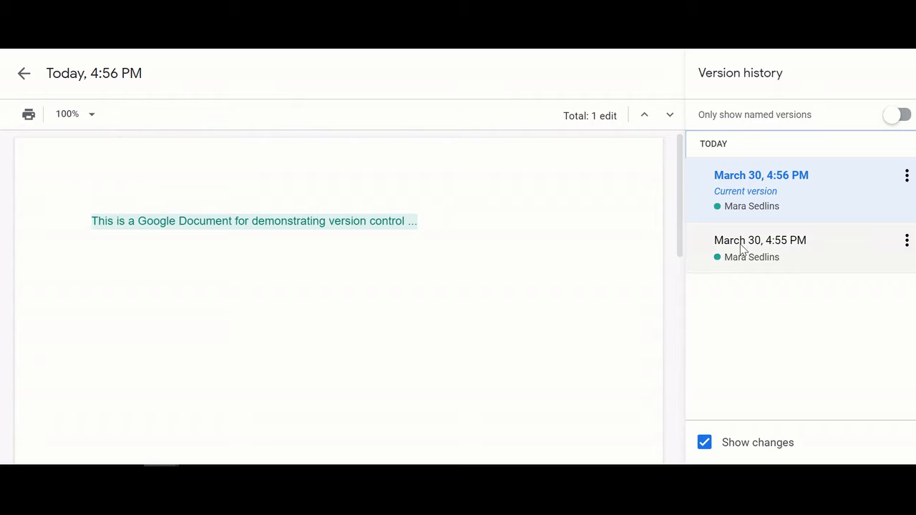
{"action": "left_click", "coordinate": [760, 240]}
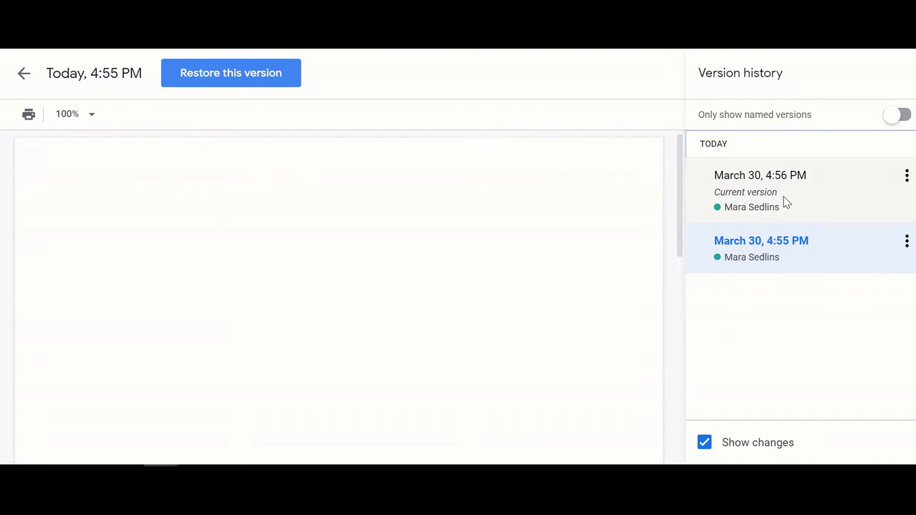
{"action": "left_click", "coordinate": [760, 176]}
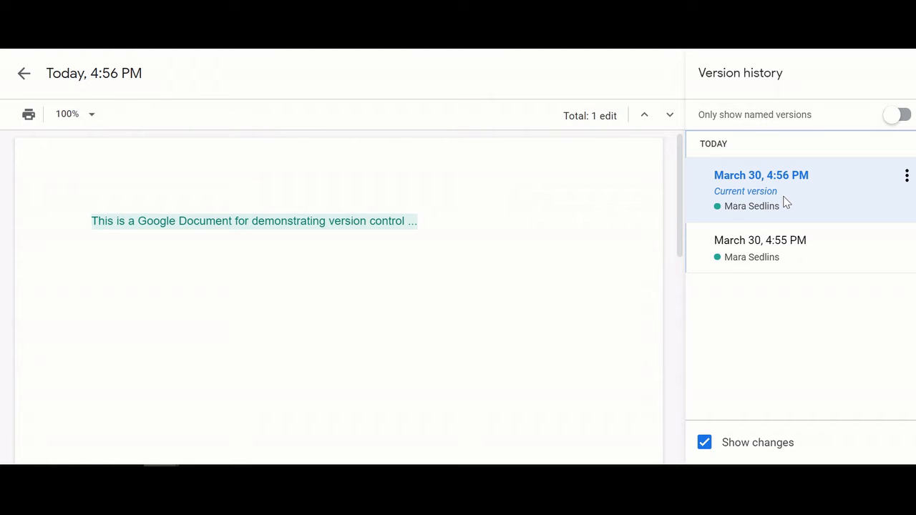
{"action": "left_click", "coordinate": [761, 175]}
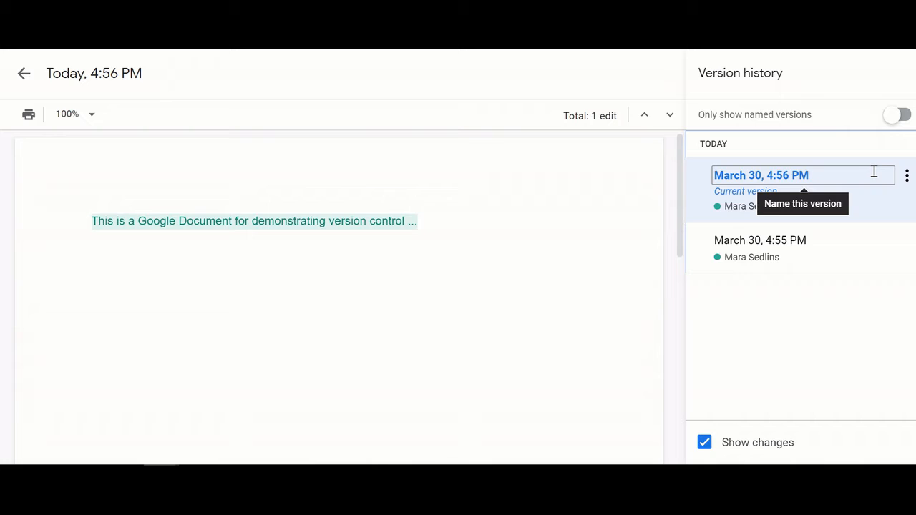
{"action": "mouse_move", "coordinate": [840, 175]}
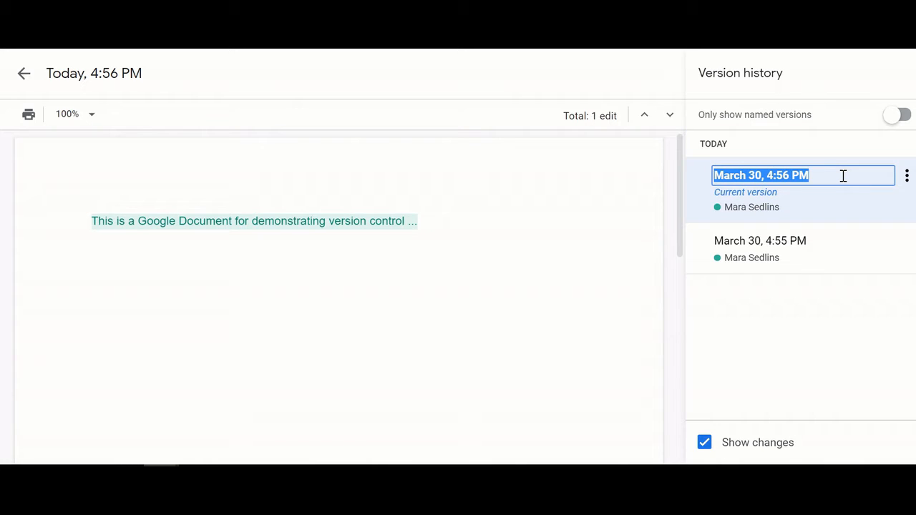
- Enter 'Version 1' as the current version's name in the history panel
{"action": "type", "text": "Versi"}
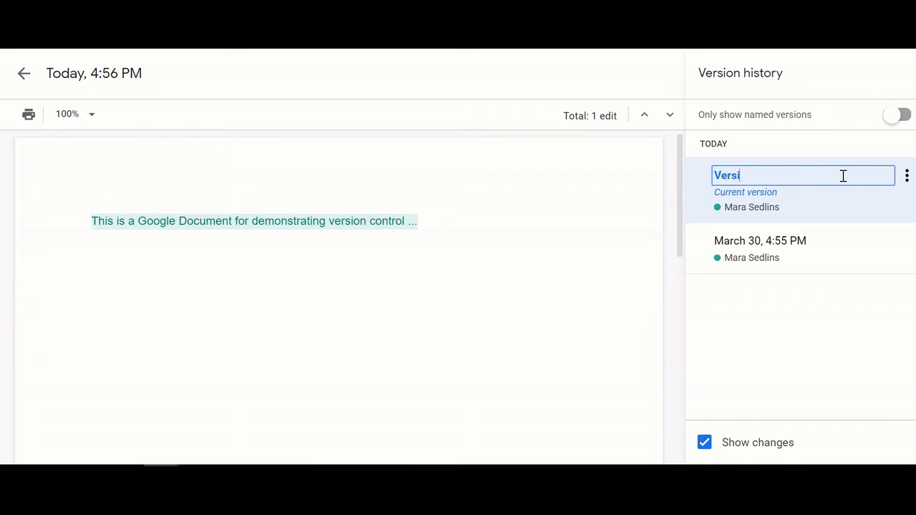
{"action": "type", "text": "on 1"}
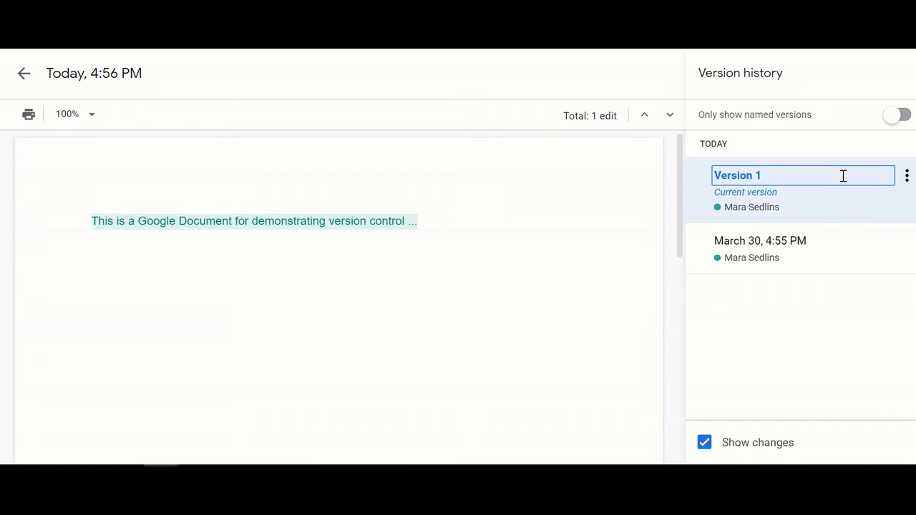
{"action": "mouse_move", "coordinate": [752, 206]}
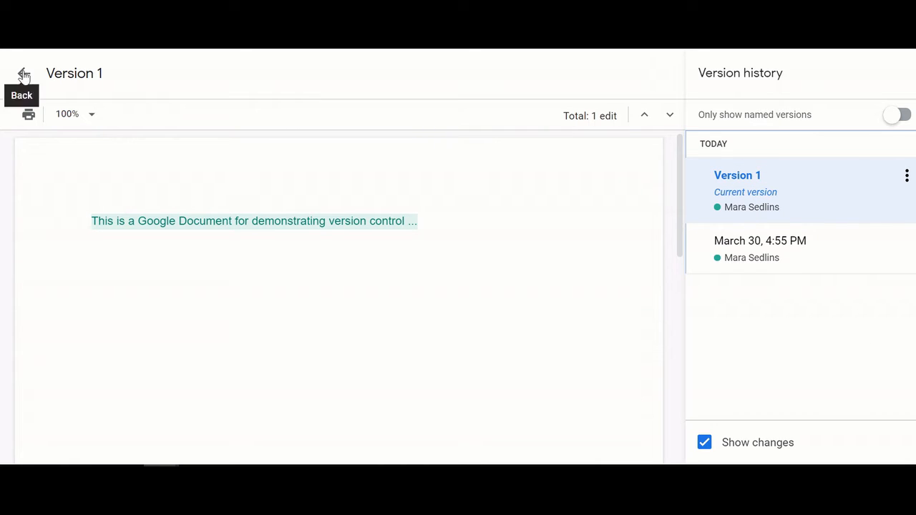
- Return to editing and add a second line 'Adding more information here ….'
{"action": "left_click", "coordinate": [24, 73]}
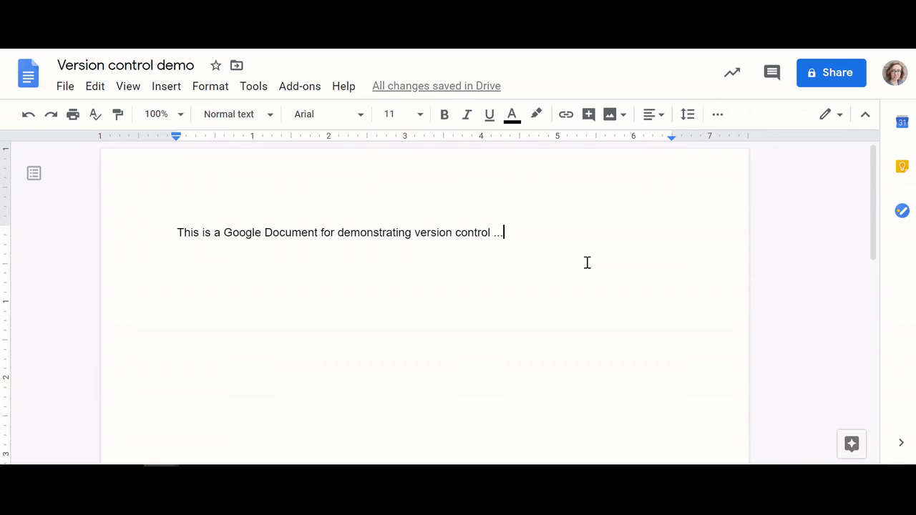
{"action": "key", "text": "Return"}
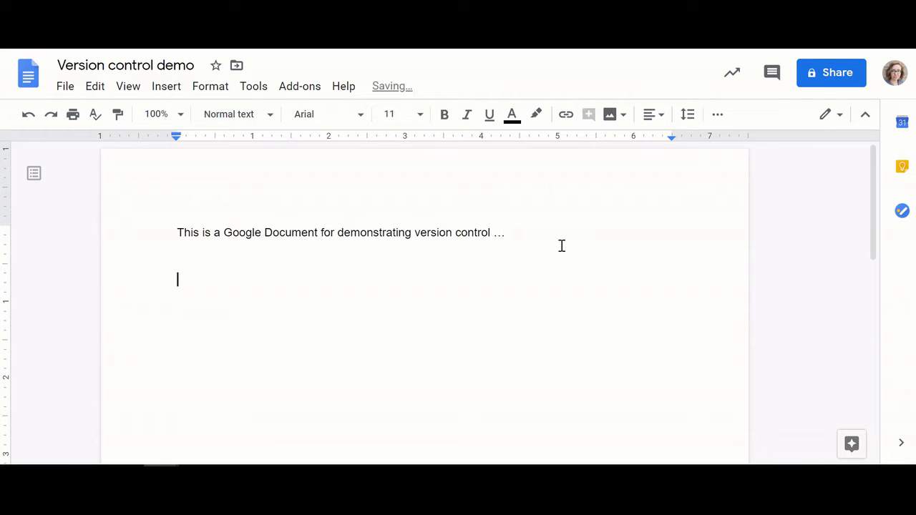
{"action": "type", "text": "Adding"}
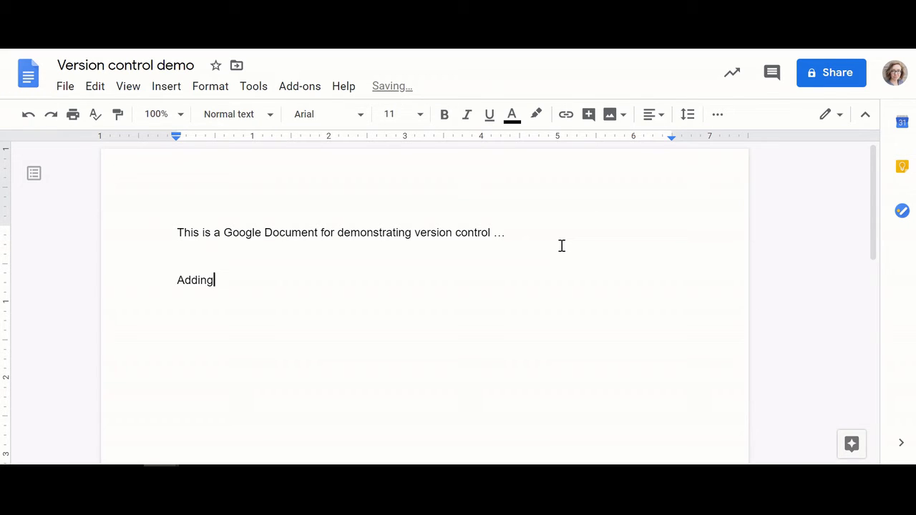
{"action": "type", "text": "more information her e"}
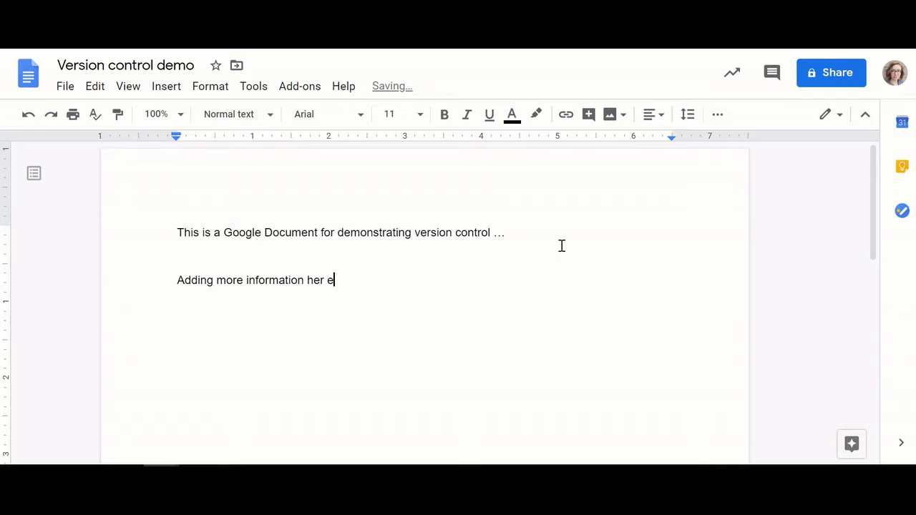
{"action": "type", "text": "e …."}
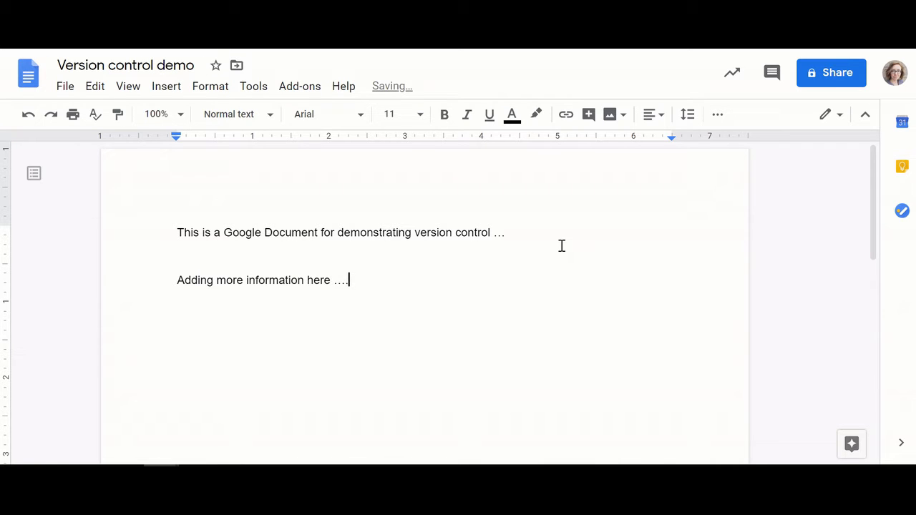
{"action": "left_click", "coordinate": [65, 86]}
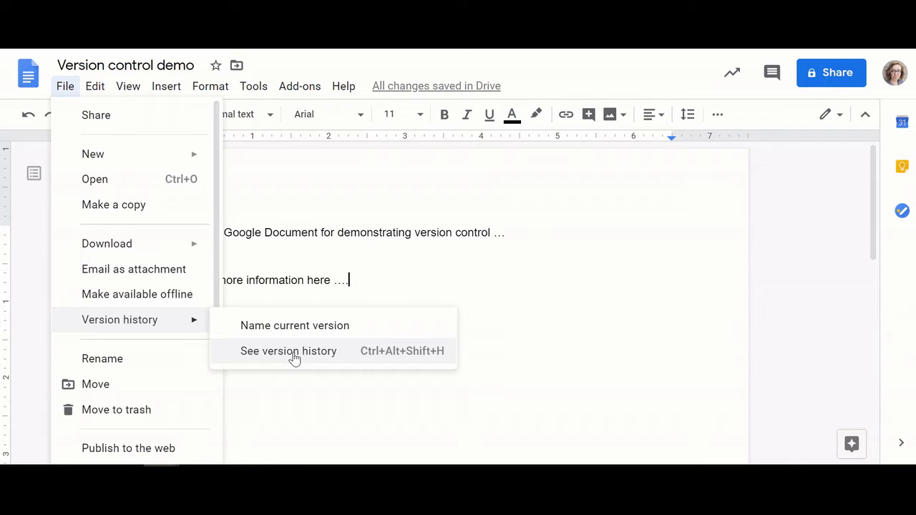
{"action": "mouse_move", "coordinate": [294, 326]}
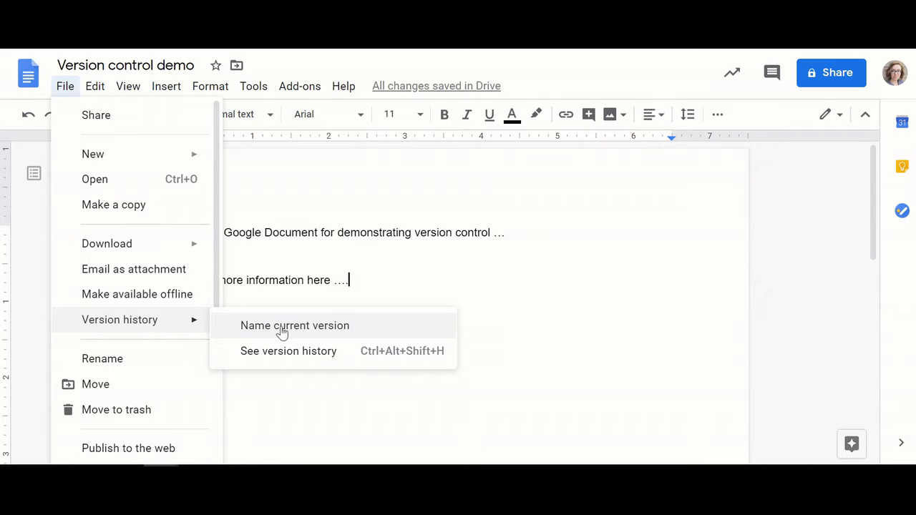
{"action": "mouse_move", "coordinate": [288, 351]}
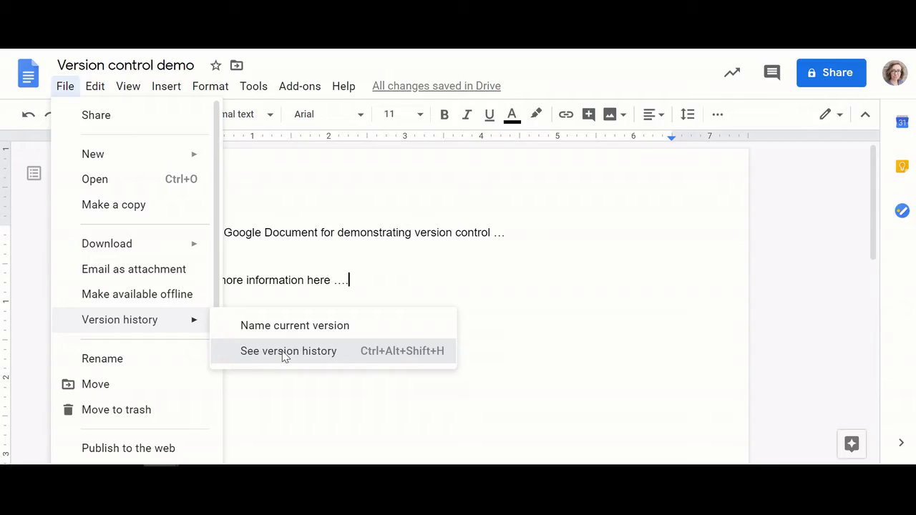
- View Version 1, then the current 4:57 PM version with the new line marked
{"action": "left_click", "coordinate": [288, 351]}
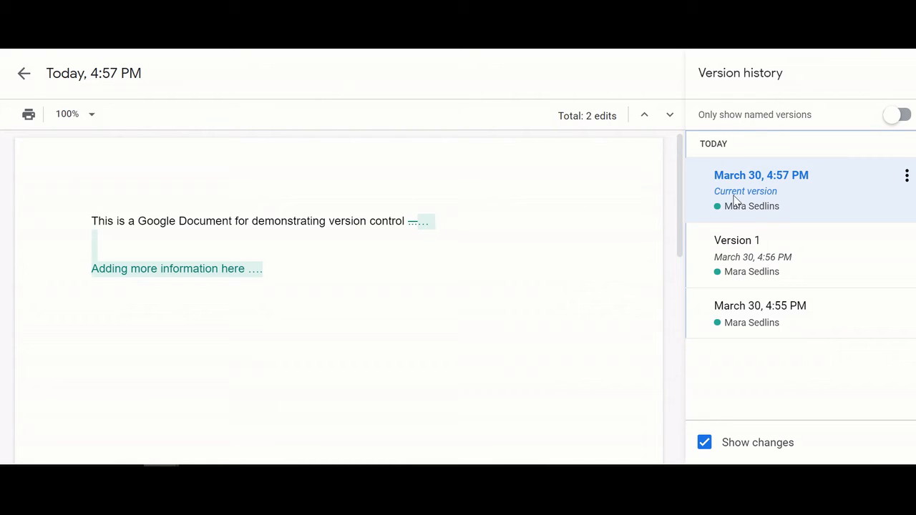
{"action": "mouse_move", "coordinate": [752, 254]}
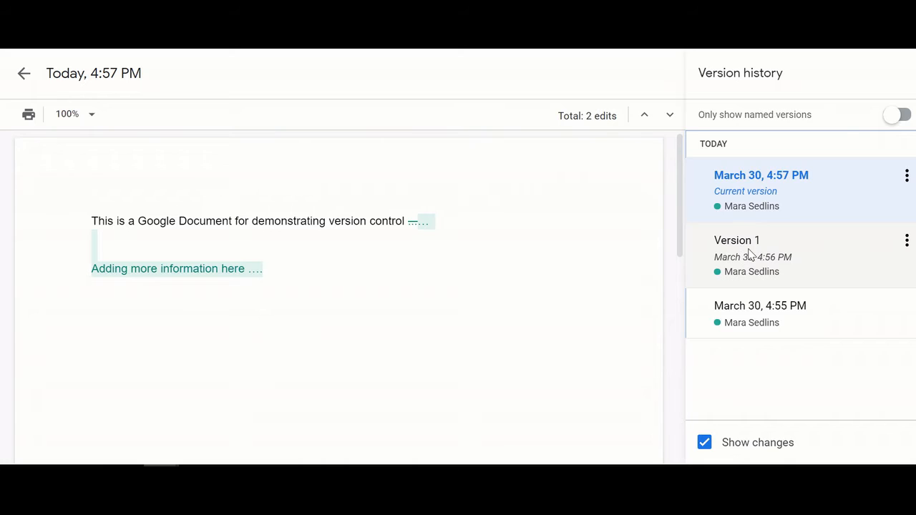
{"action": "left_click", "coordinate": [737, 240]}
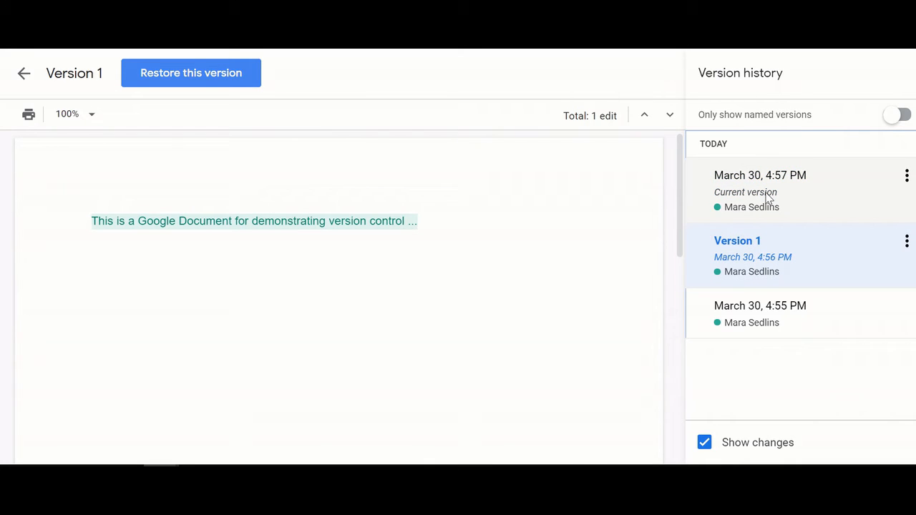
{"action": "left_click", "coordinate": [761, 175]}
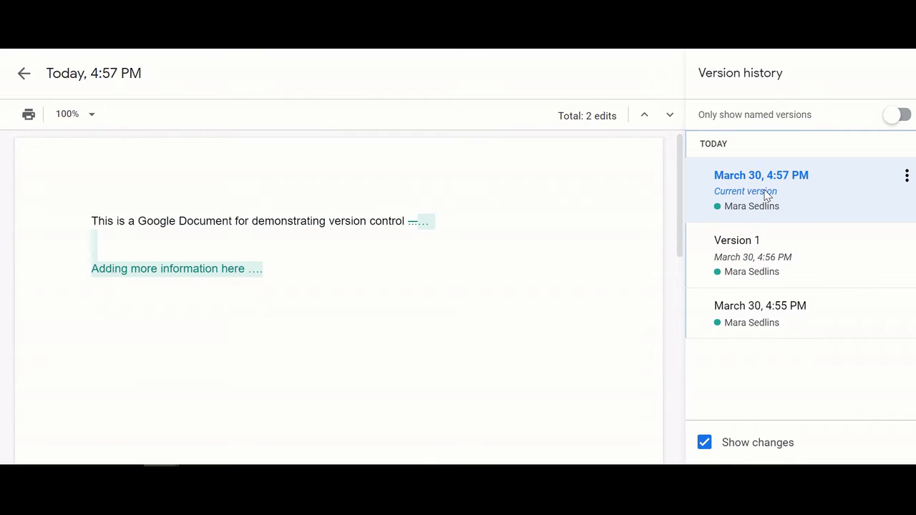
{"action": "mouse_move", "coordinate": [694, 200]}
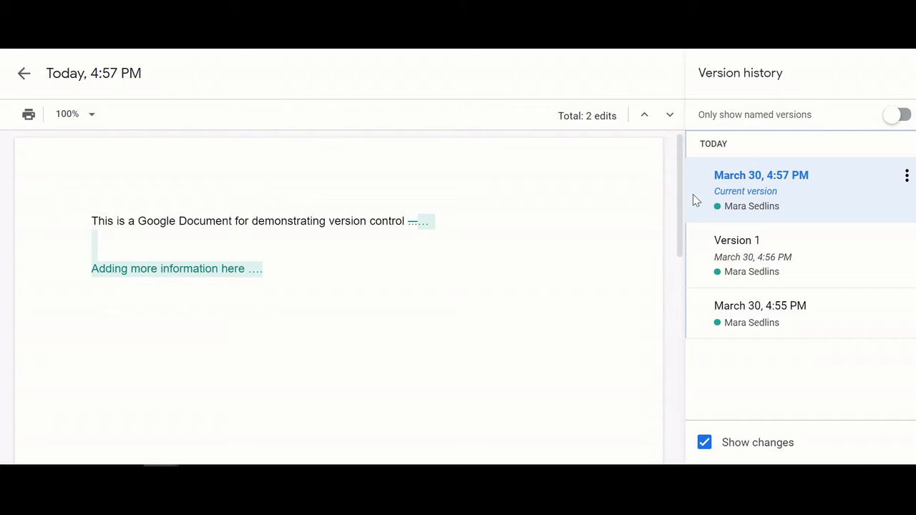
{"action": "mouse_move", "coordinate": [726, 224]}
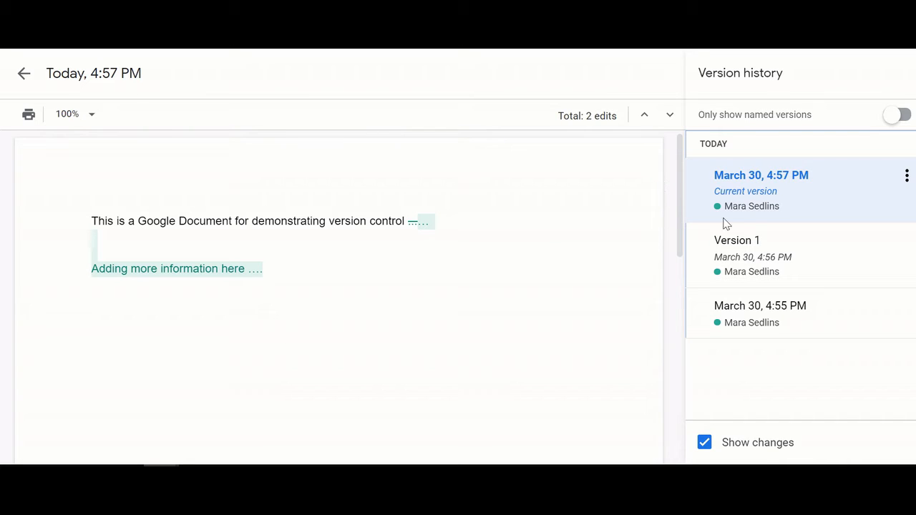
{"action": "mouse_move", "coordinate": [838, 121]}
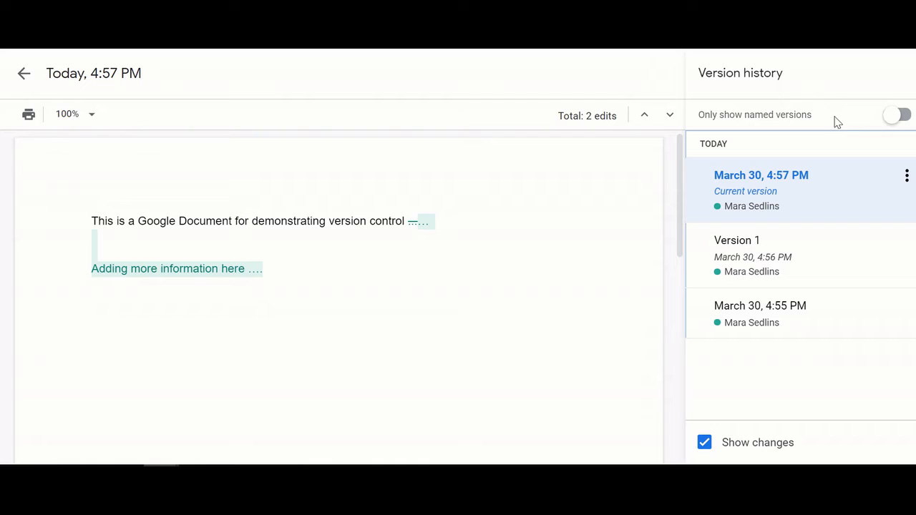
{"action": "mouse_move", "coordinate": [894, 116]}
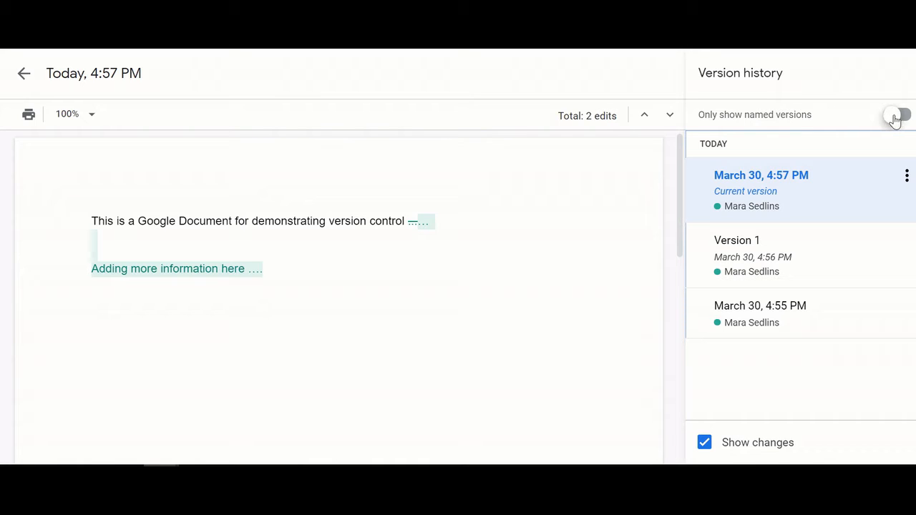
{"action": "left_click", "coordinate": [897, 114]}
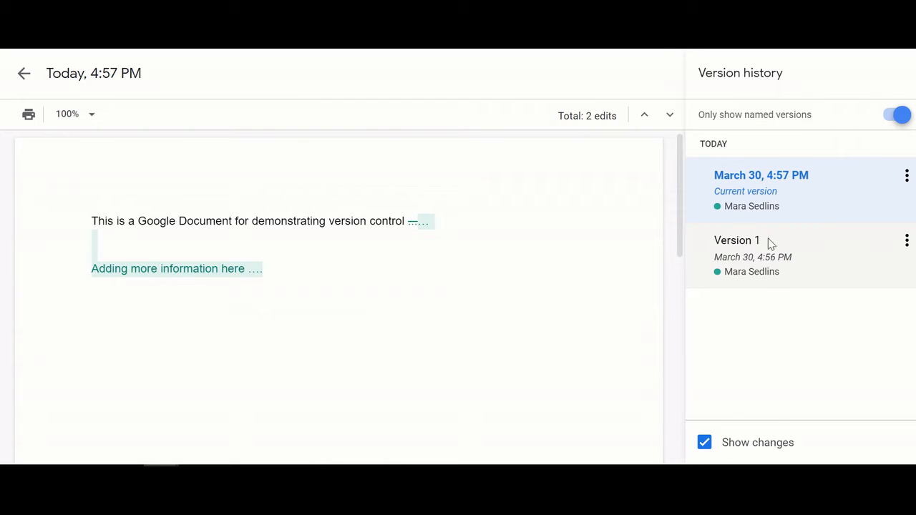
{"action": "mouse_move", "coordinate": [792, 329]}
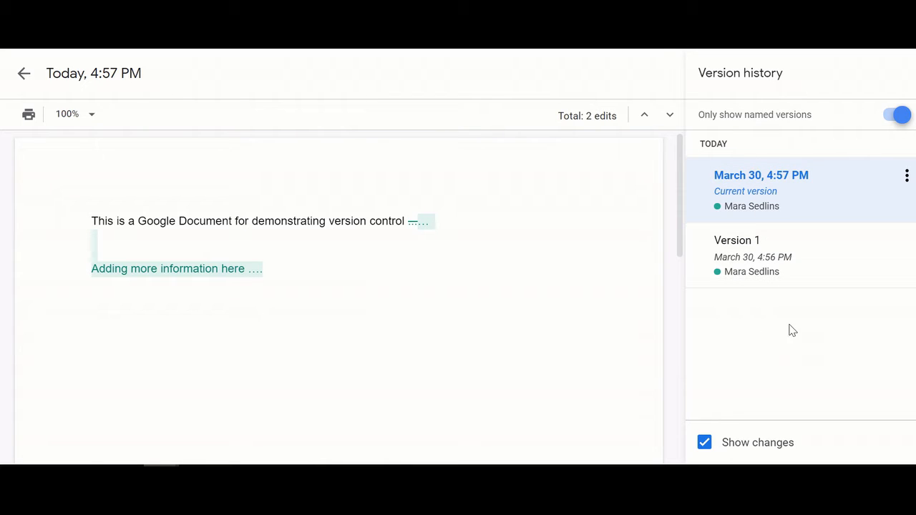
{"action": "left_click", "coordinate": [897, 115]}
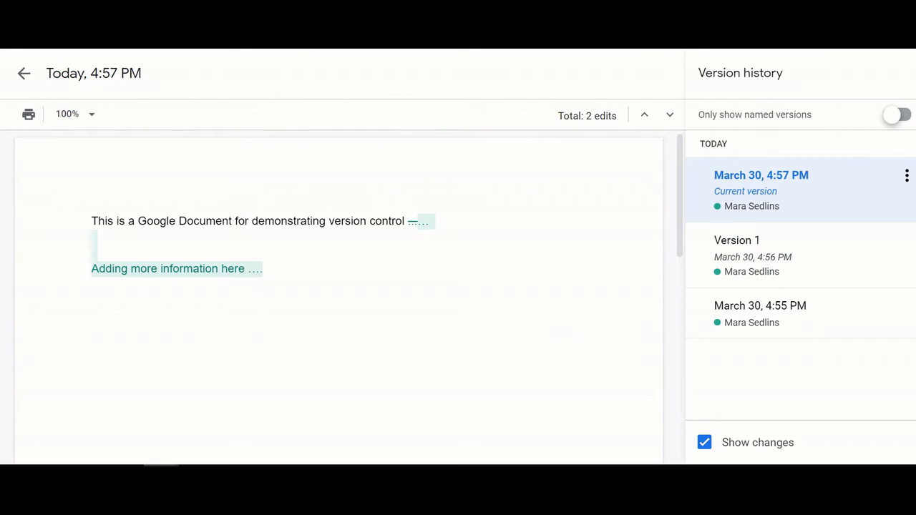
{"action": "left_click", "coordinate": [24, 73]}
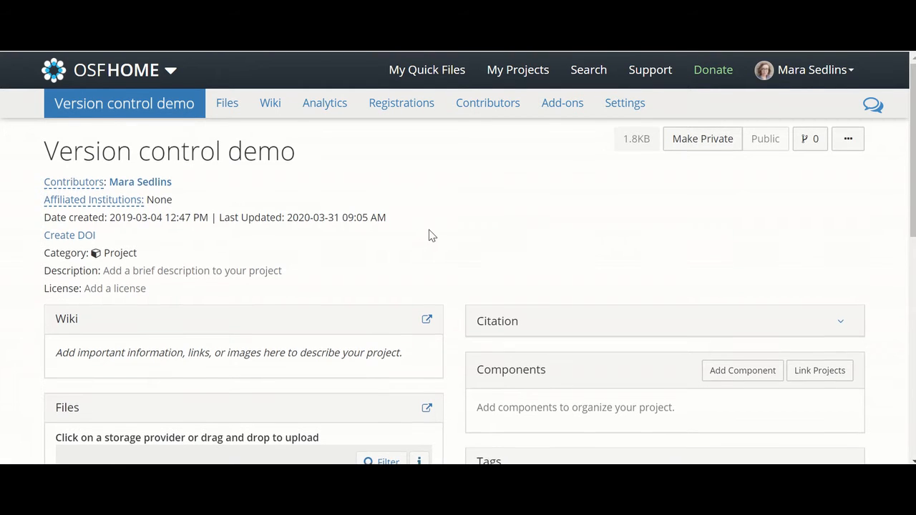
- Scroll to the Files panel and open VC-demo.txt from OSF Storage
{"action": "scroll", "scroll_direction": "down", "scroll_amount": 3}
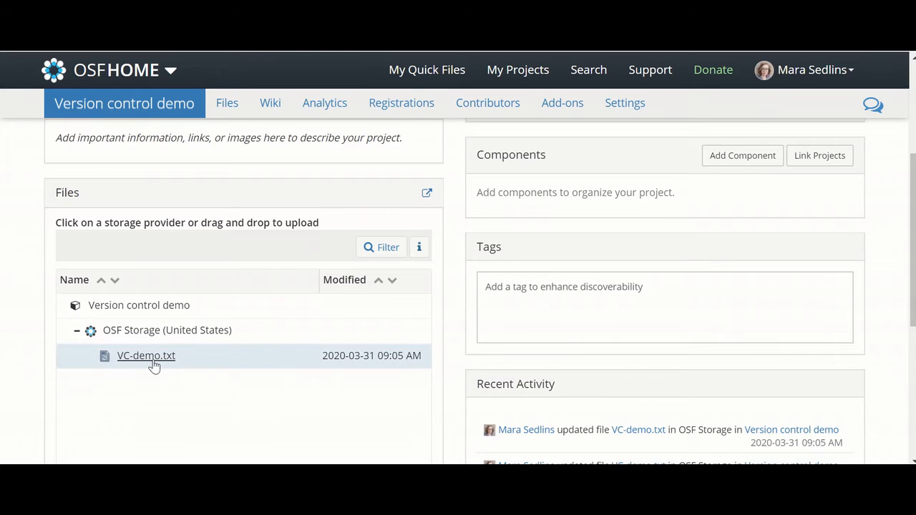
{"action": "left_click", "coordinate": [146, 356]}
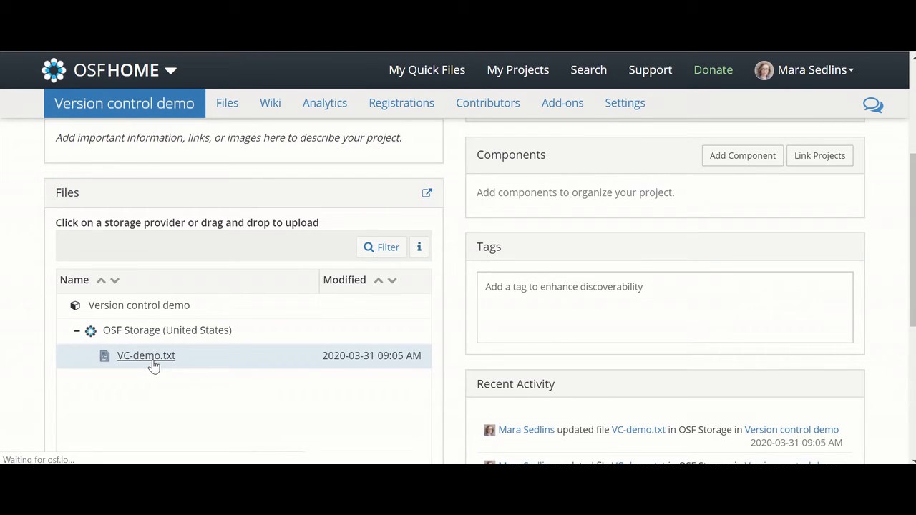
{"action": "left_click", "coordinate": [146, 356]}
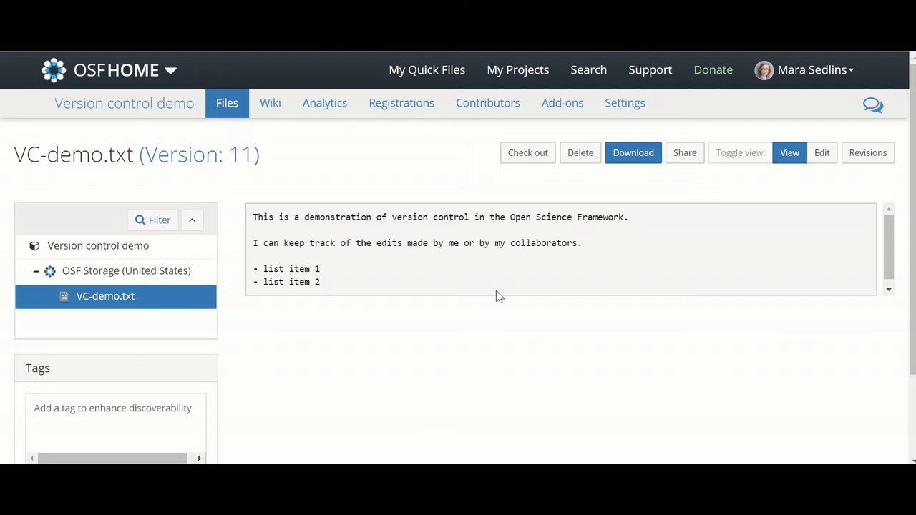
{"action": "mouse_move", "coordinate": [519, 272]}
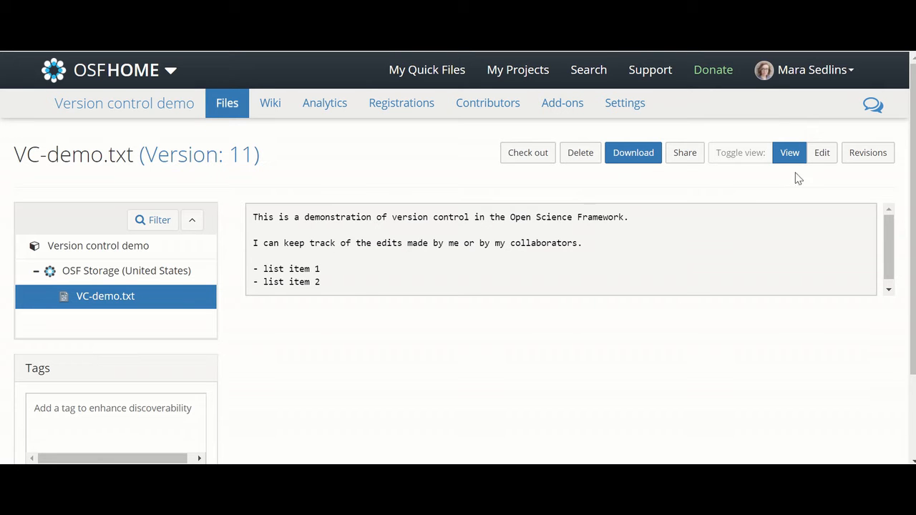
- Browse VC-demo.txt's revisions and open Version 5, which has one list item
{"action": "left_click", "coordinate": [867, 152]}
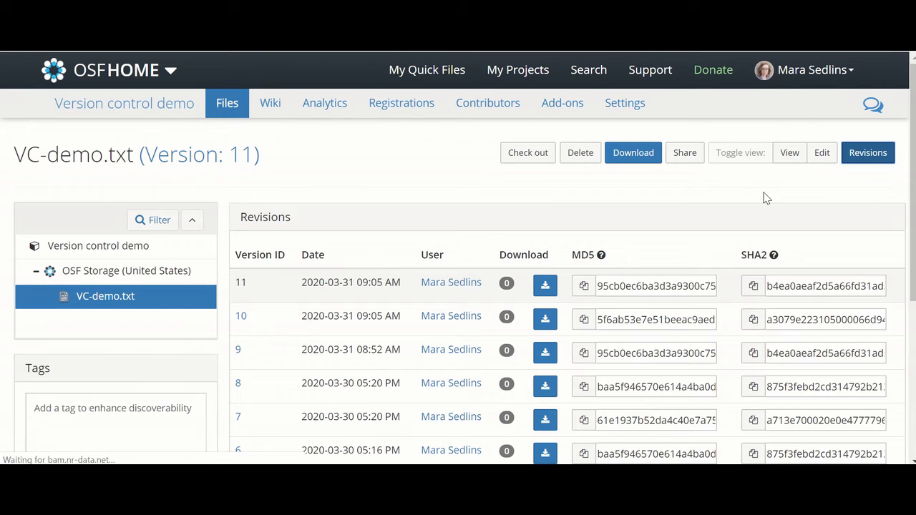
{"action": "scroll", "scroll_direction": "down", "scroll_amount": 3}
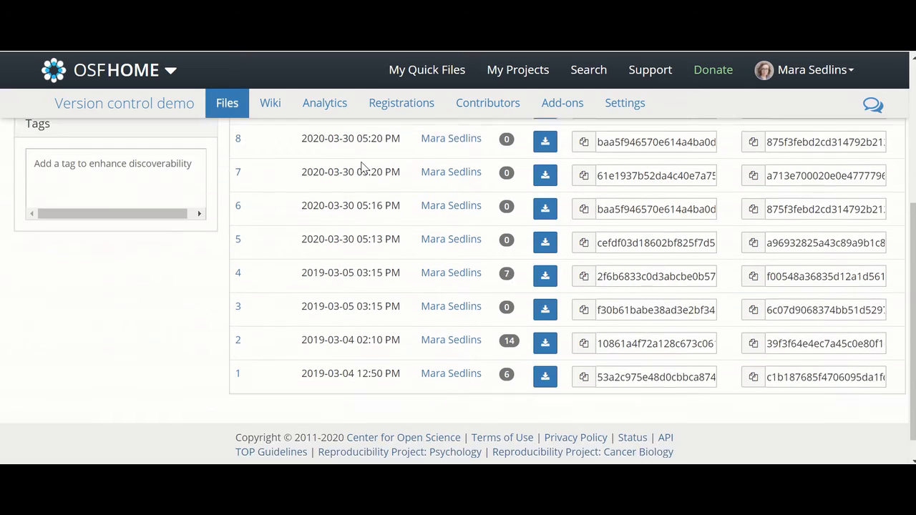
{"action": "scroll", "scroll_direction": "down", "scroll_amount": 3}
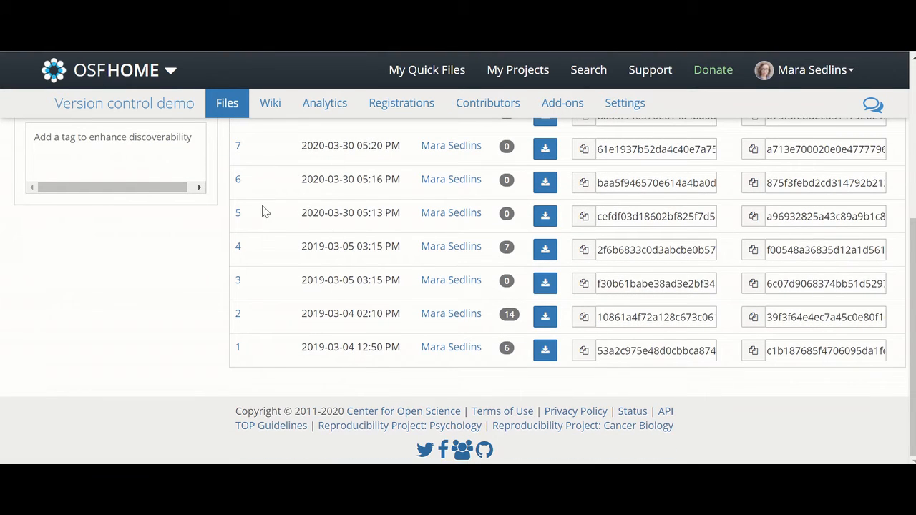
{"action": "mouse_move", "coordinate": [246, 216]}
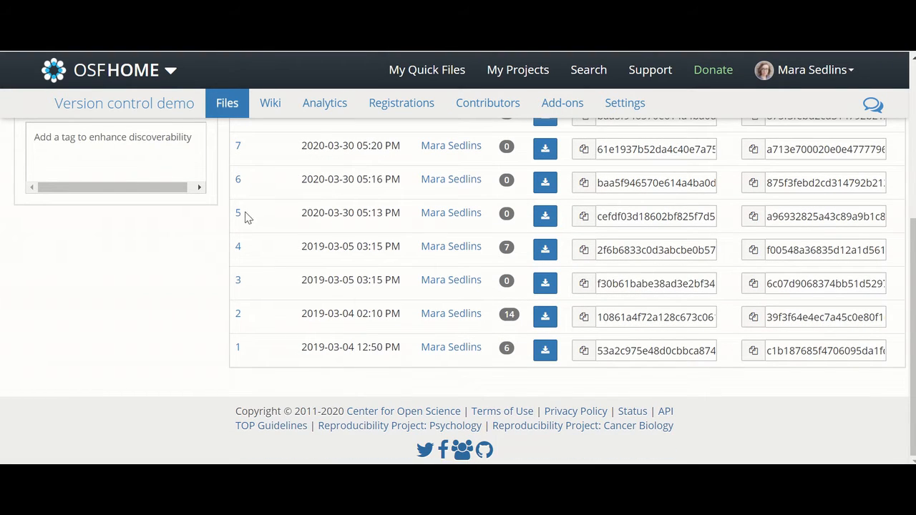
{"action": "left_click", "coordinate": [238, 213]}
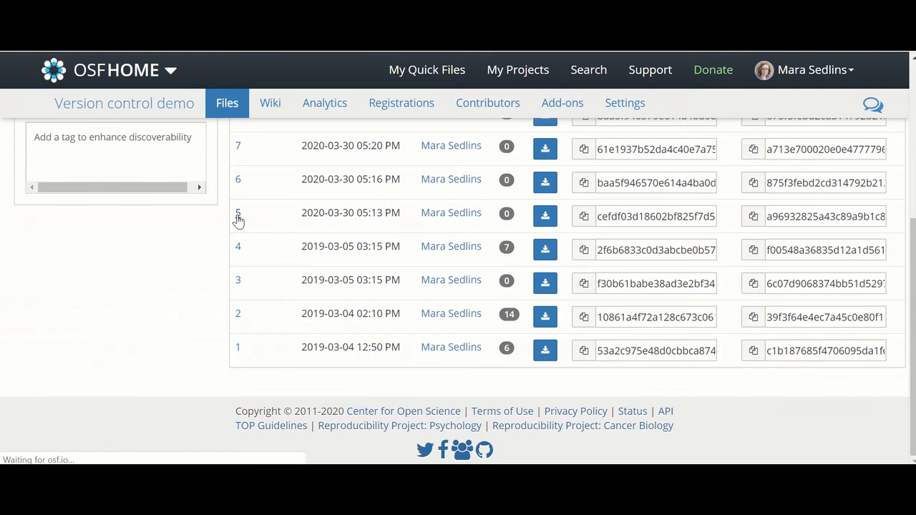
{"action": "left_click", "coordinate": [237, 213]}
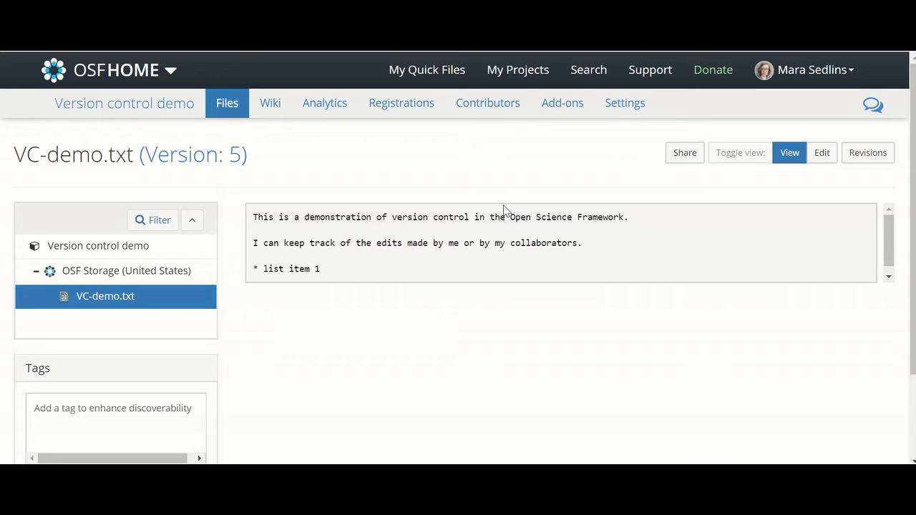
{"action": "mouse_move", "coordinate": [192, 201]}
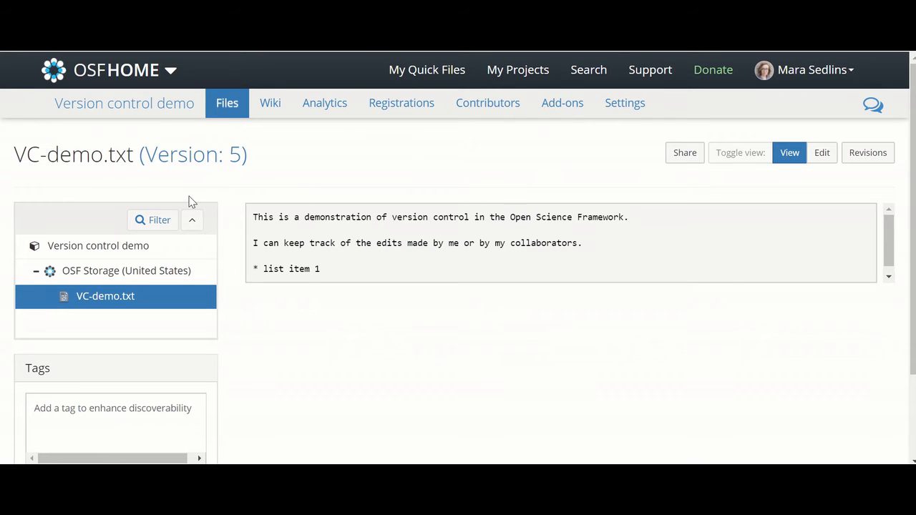
{"action": "mouse_move", "coordinate": [763, 163]}
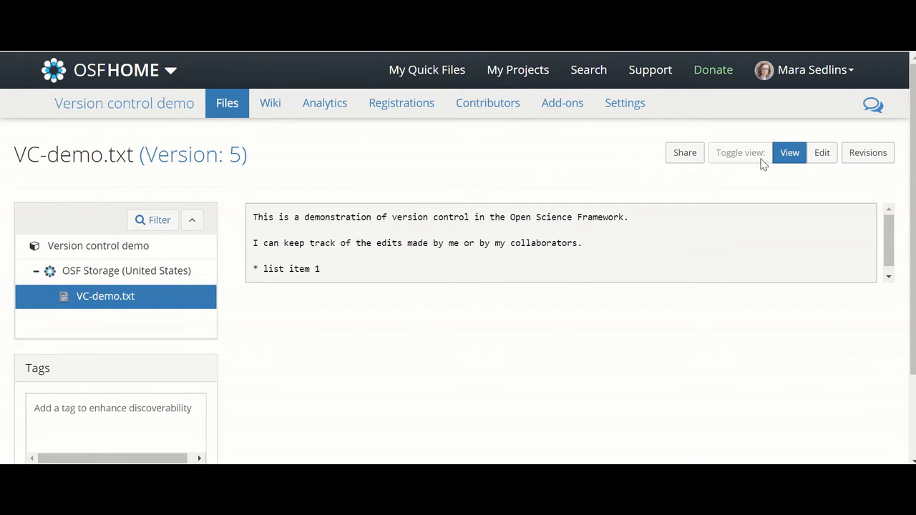
- Return to the latest version and add list items 3 and 4 in live editing
{"action": "left_click", "coordinate": [868, 153]}
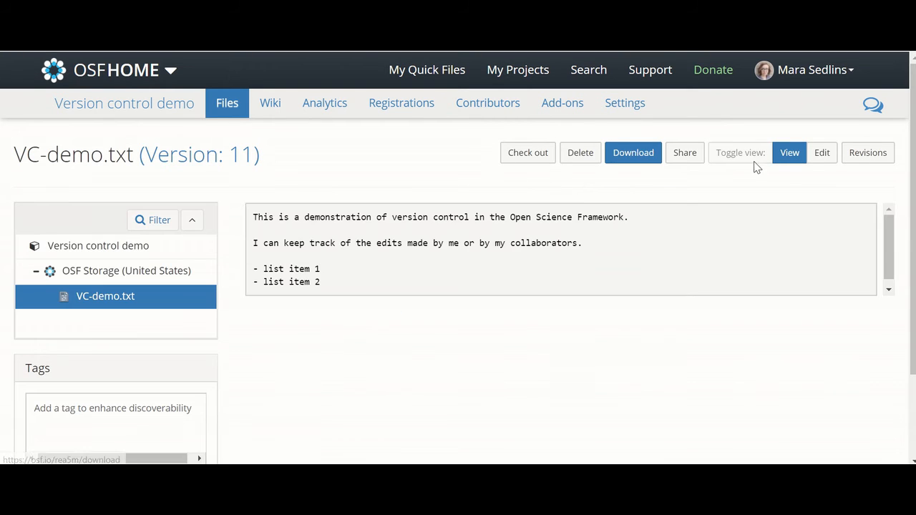
{"action": "left_click", "coordinate": [821, 152]}
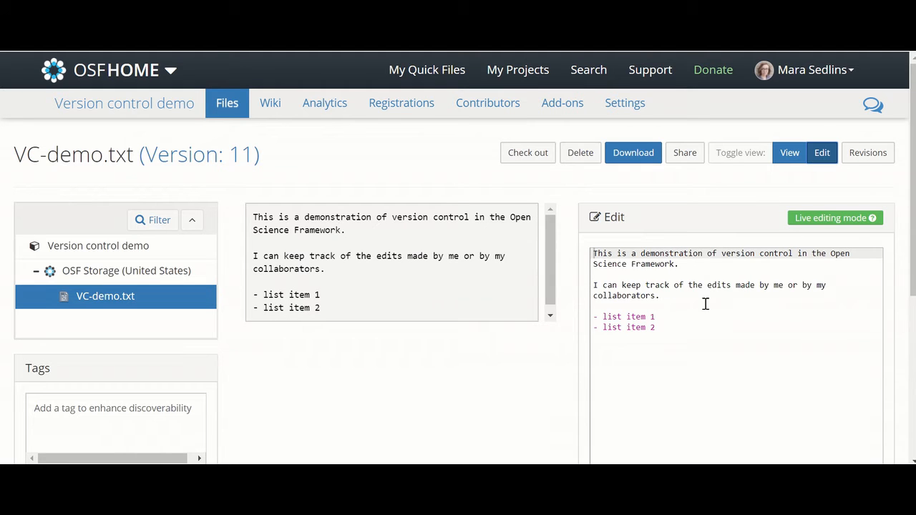
{"action": "left_click", "coordinate": [655, 327]}
{"action": "type", "text": "- list ite"}
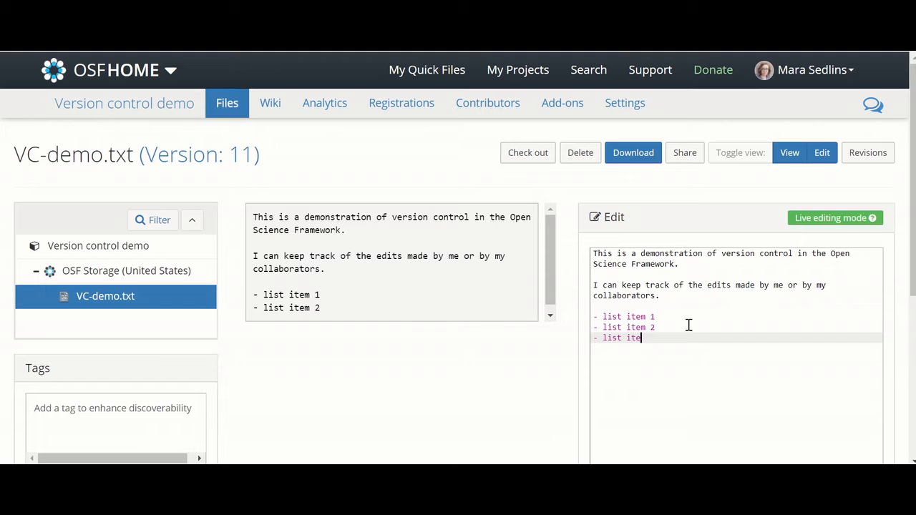
{"action": "type", "text": "3"}
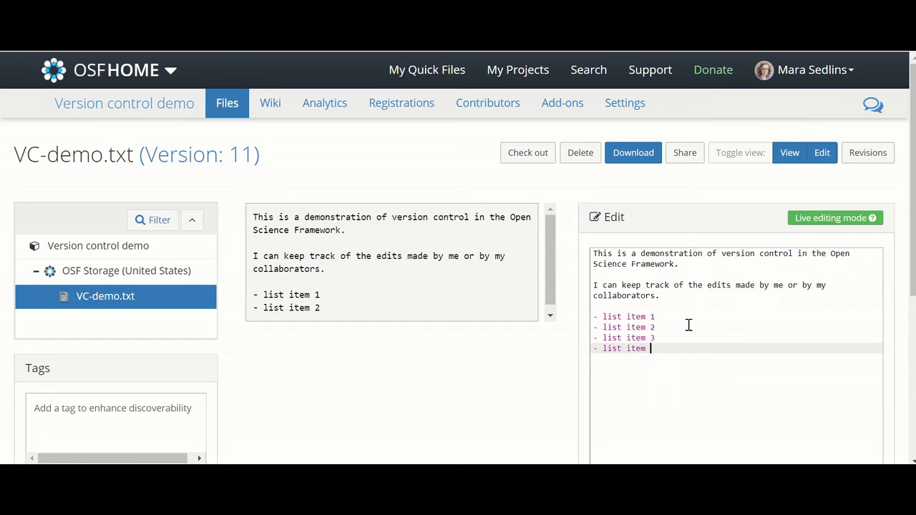
{"action": "type", "text": "4"}
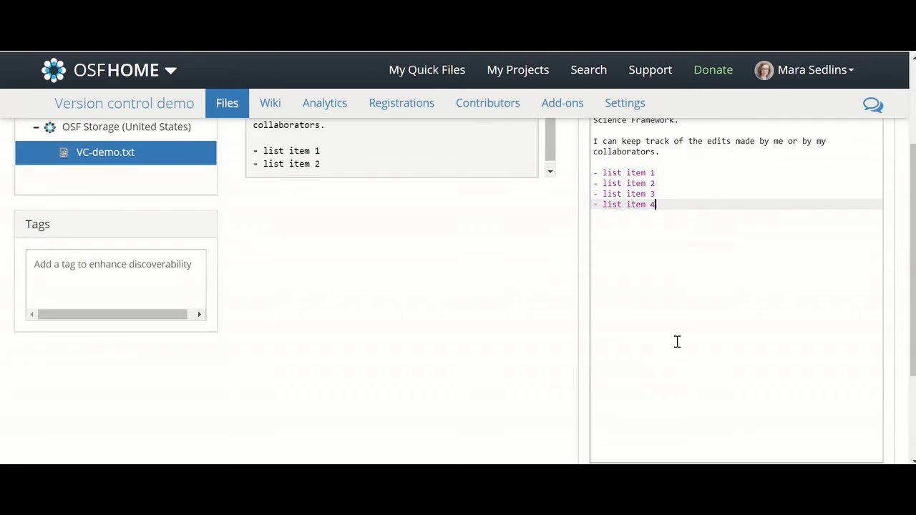
{"action": "scroll", "scroll_direction": "down", "scroll_amount": 3}
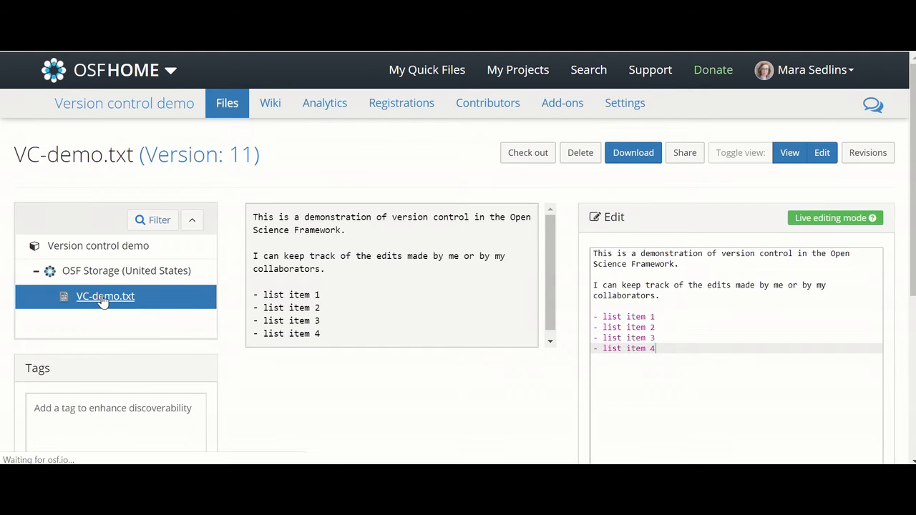
- Reload VC-demo.txt and browse its revision table, now headed by Version 12
{"action": "left_click", "coordinate": [789, 152]}
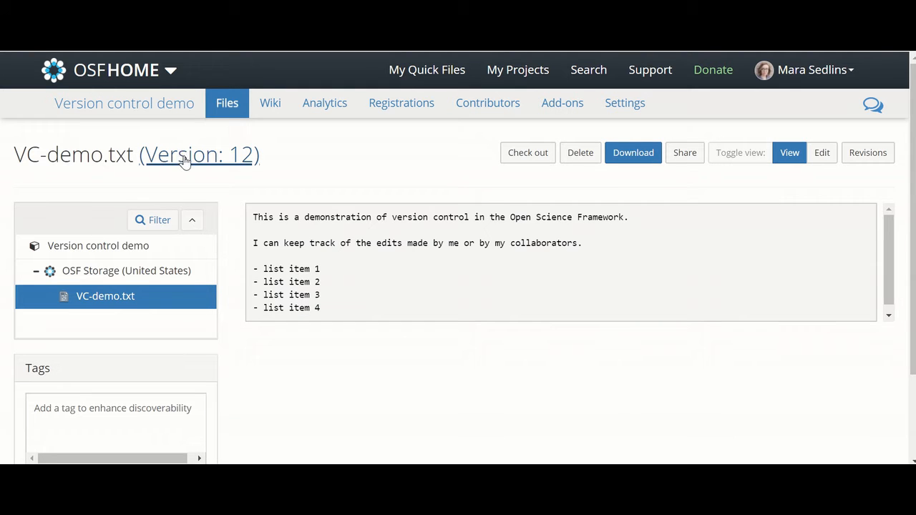
{"action": "left_click", "coordinate": [867, 152]}
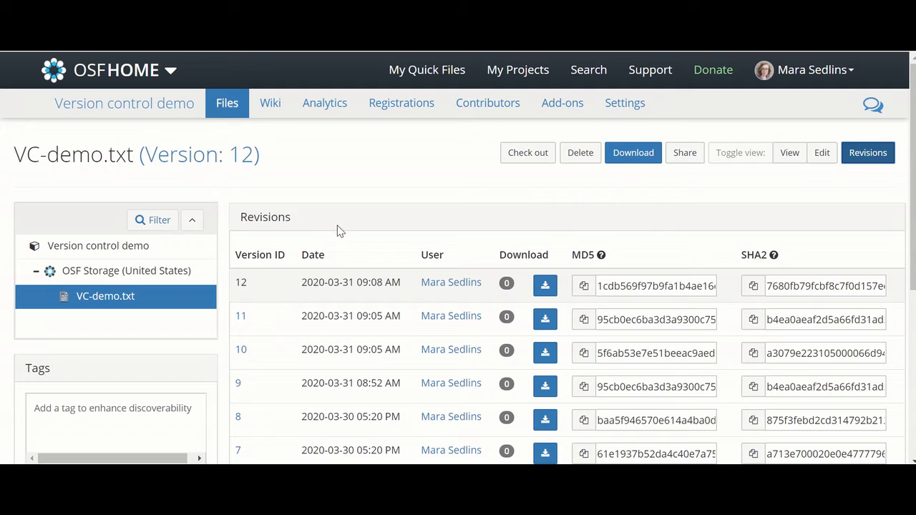
{"action": "mouse_move", "coordinate": [350, 212]}
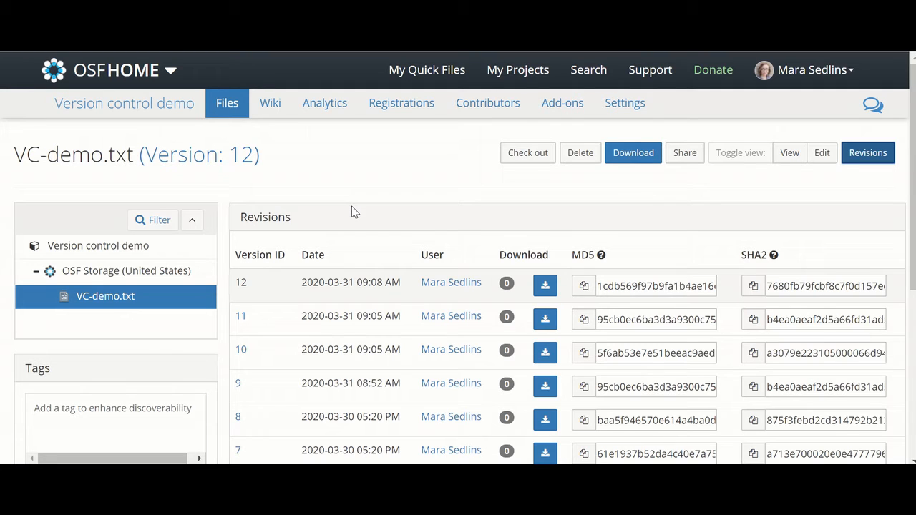
{"action": "mouse_move", "coordinate": [426, 199]}
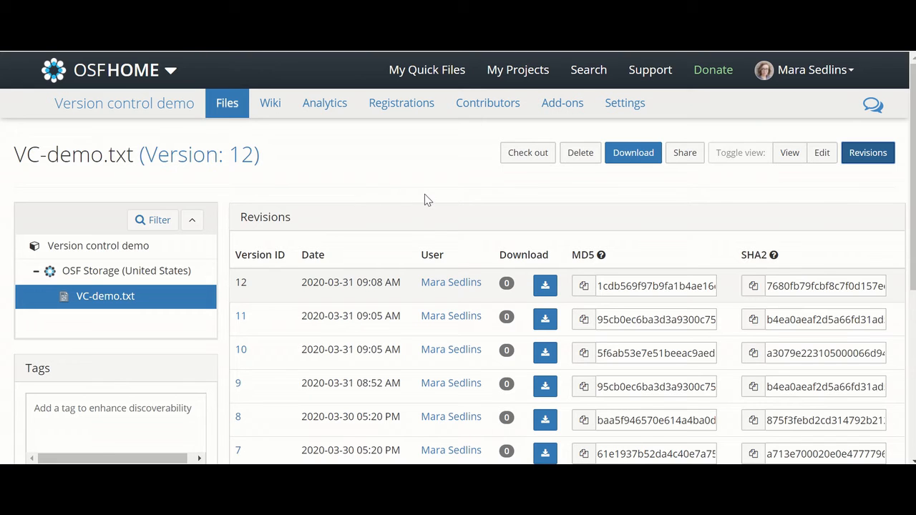
{"action": "scroll", "scroll_direction": "down", "scroll_amount": 3}
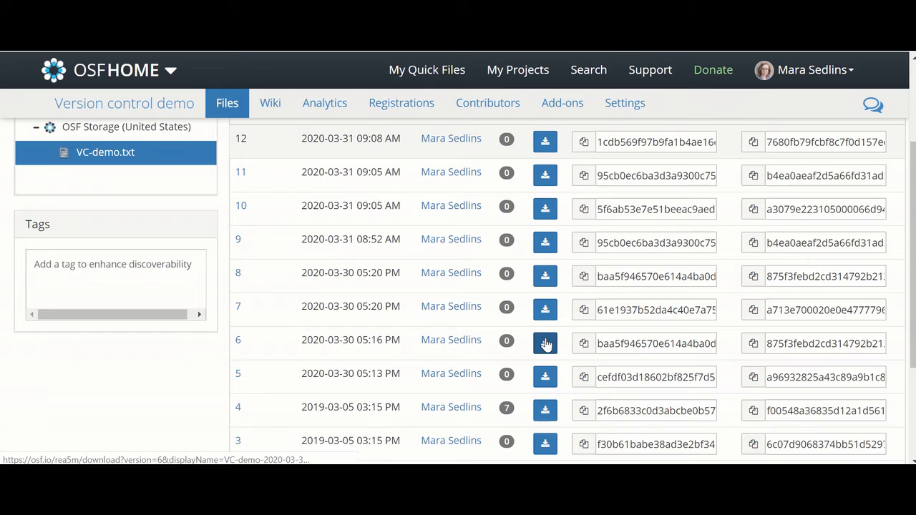
{"action": "mouse_move", "coordinate": [440, 296]}
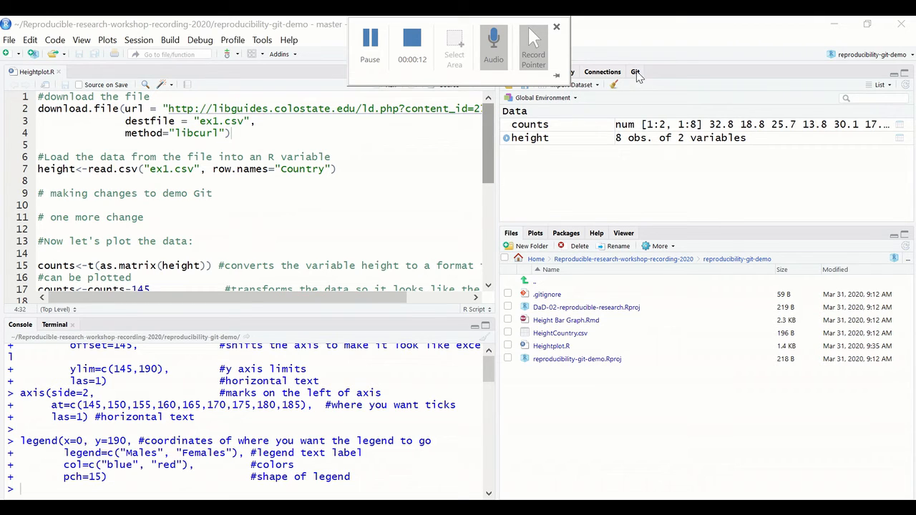
- Add '#adding a change for demonstration' on line 6 of Heightplot.R and save it
{"action": "left_click", "coordinate": [634, 71]}
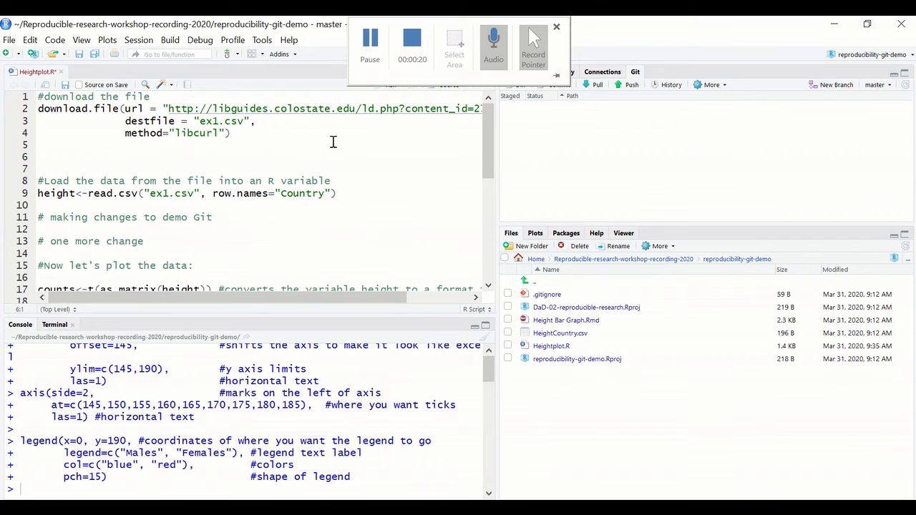
{"action": "type", "text": "#adding a"}
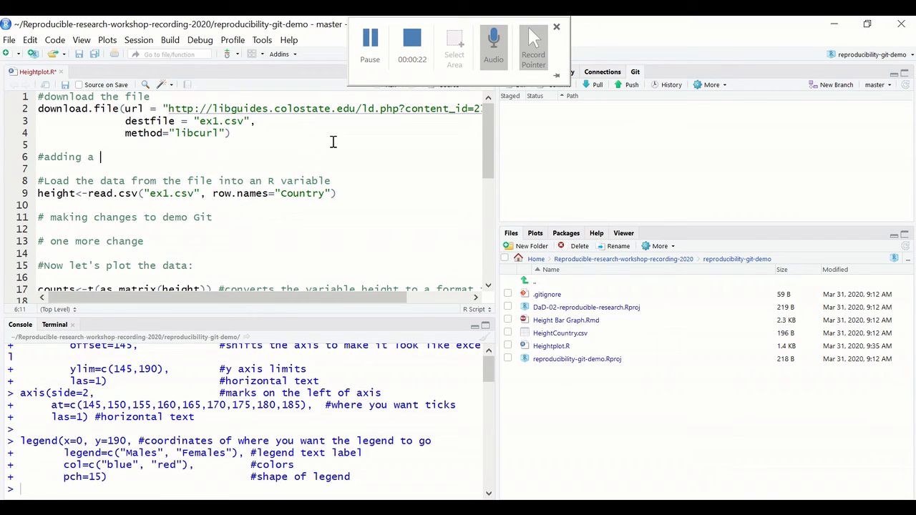
{"action": "type", "text": "change for demo"}
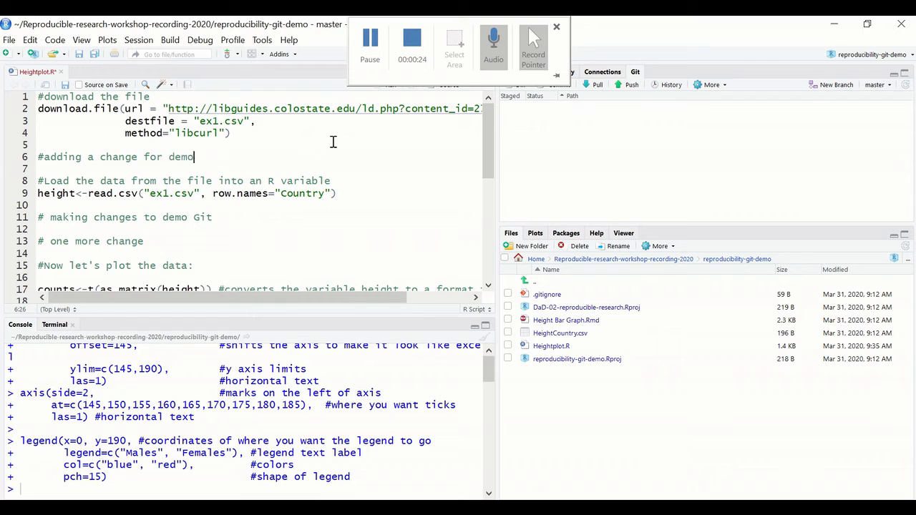
{"action": "type", "text": "nstration"}
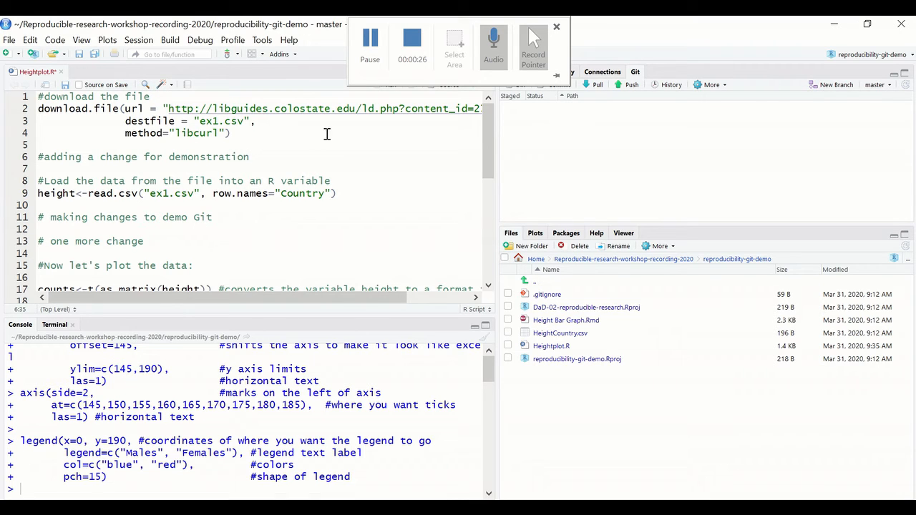
{"action": "left_click", "coordinate": [556, 27]}
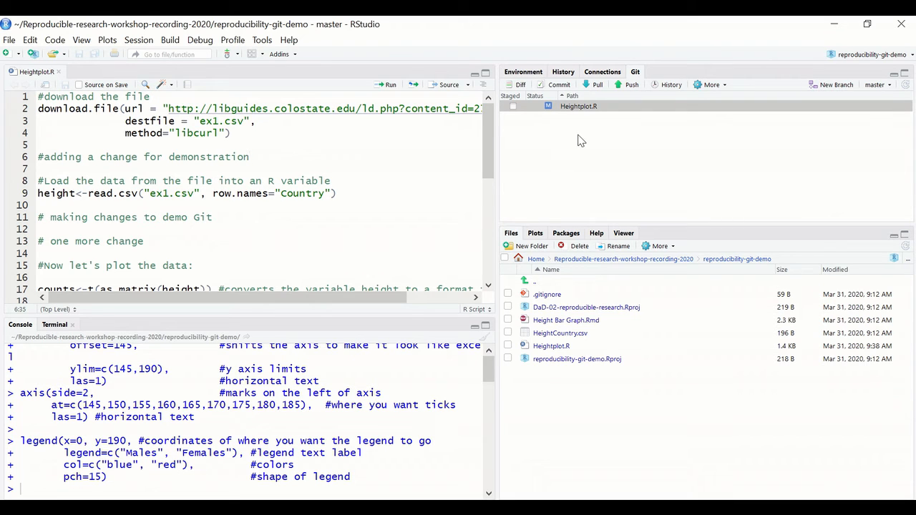
{"action": "mouse_move", "coordinate": [616, 155]}
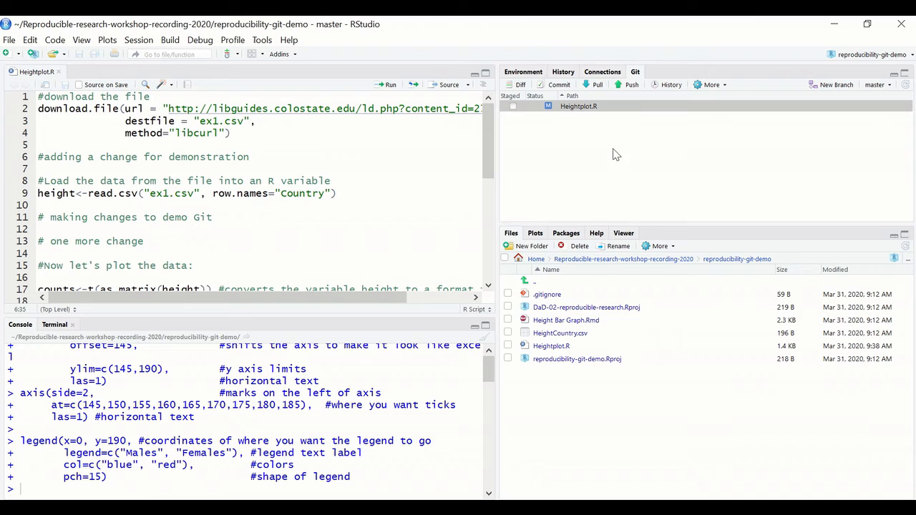
{"action": "mouse_move", "coordinate": [587, 118]}
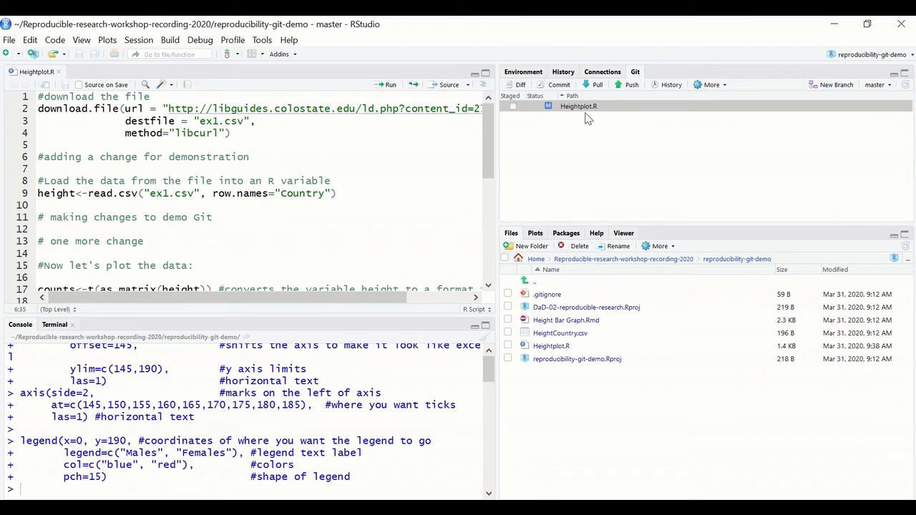
{"action": "mouse_move", "coordinate": [531, 136]}
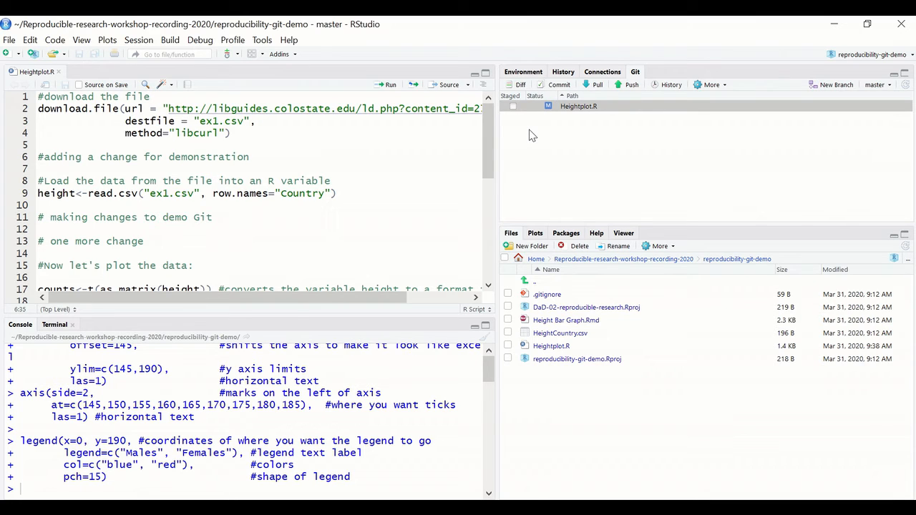
{"action": "mouse_move", "coordinate": [521, 124]}
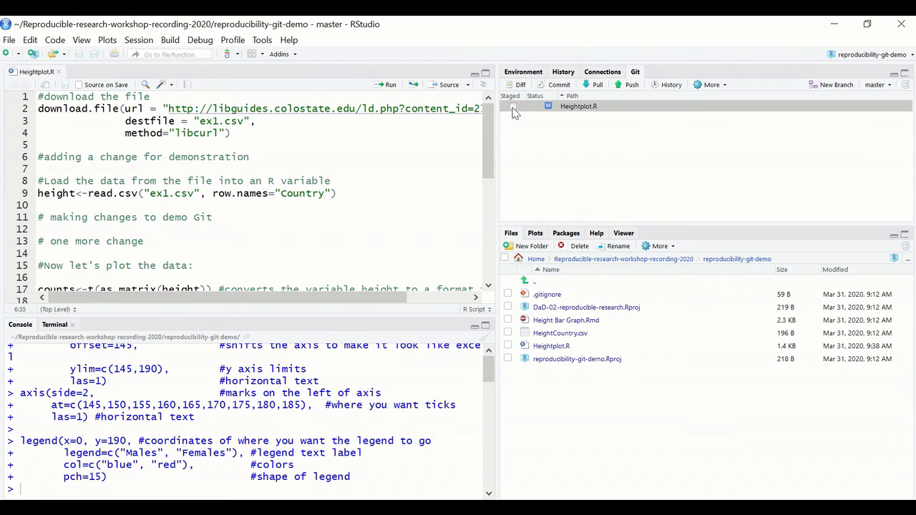
- Stage the modified Heightplot.R and review its line differences
{"action": "left_click", "coordinate": [512, 105]}
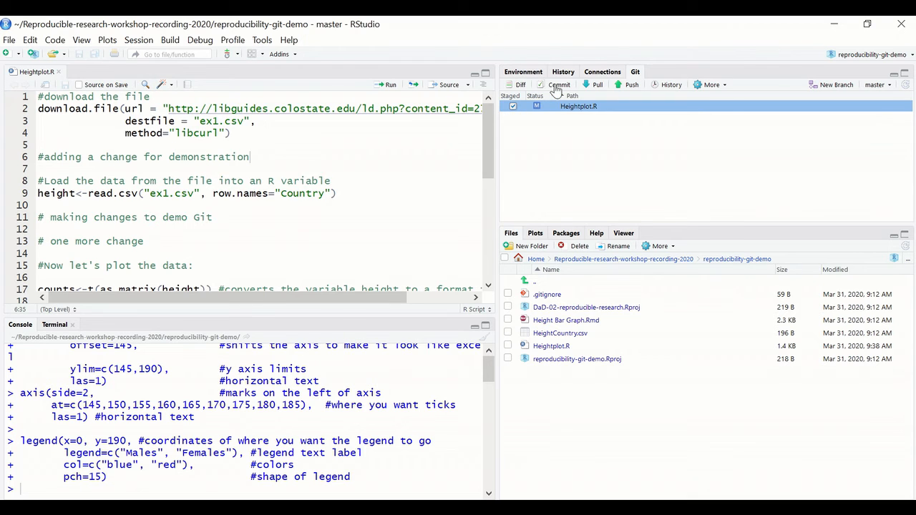
{"action": "left_click", "coordinate": [558, 85]}
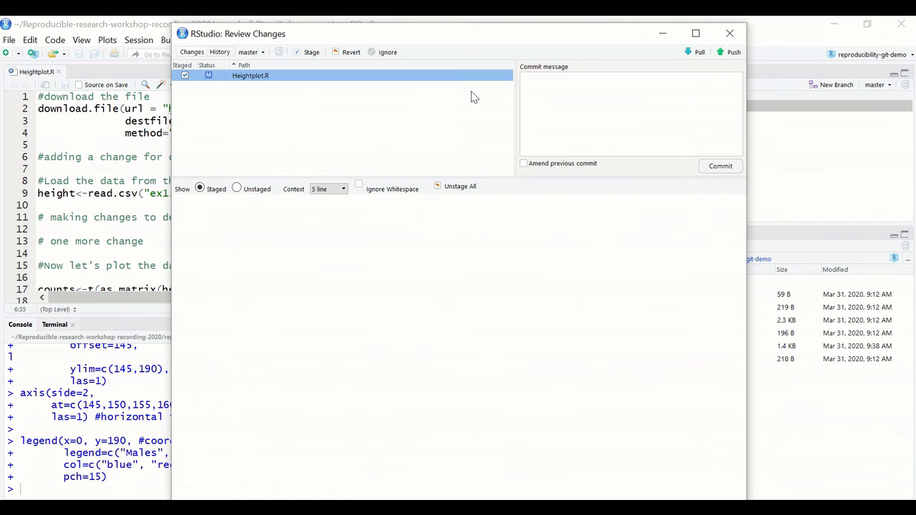
{"action": "left_click", "coordinate": [250, 75]}
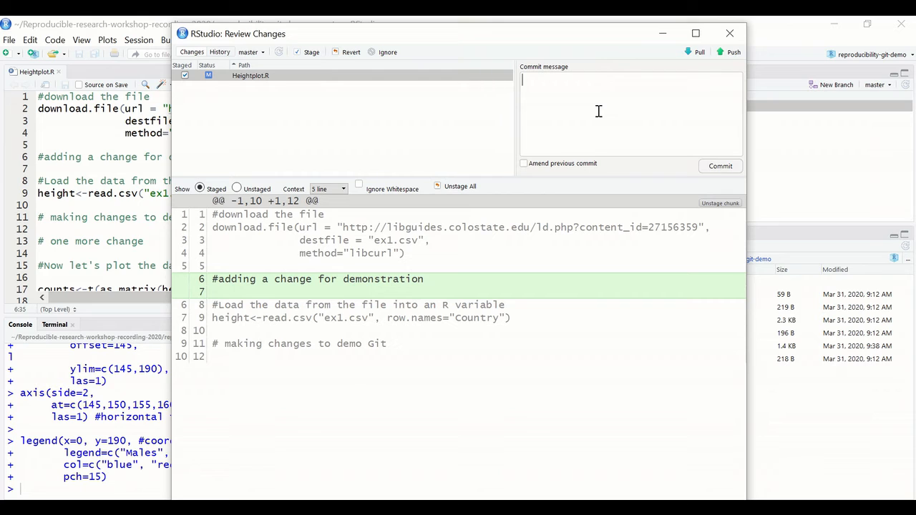
- Commit with message 'added a change for demonstration purposes' and close the review window
{"action": "type", "text": "added"}
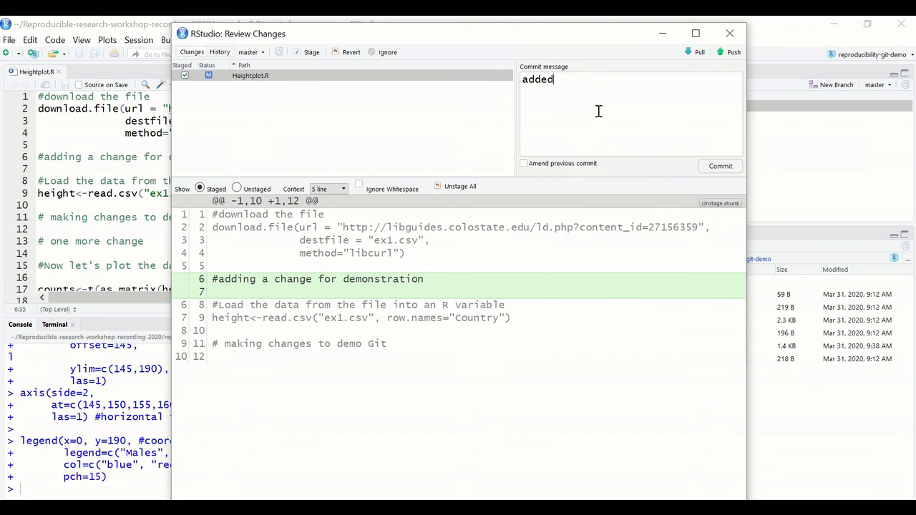
{"action": "type", "text": "a change for demonstration purpose"}
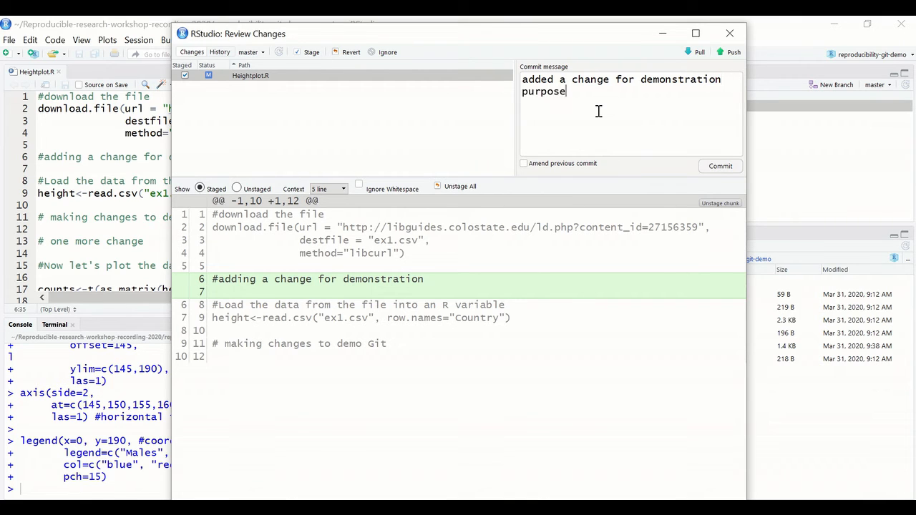
{"action": "type", "text": "s"}
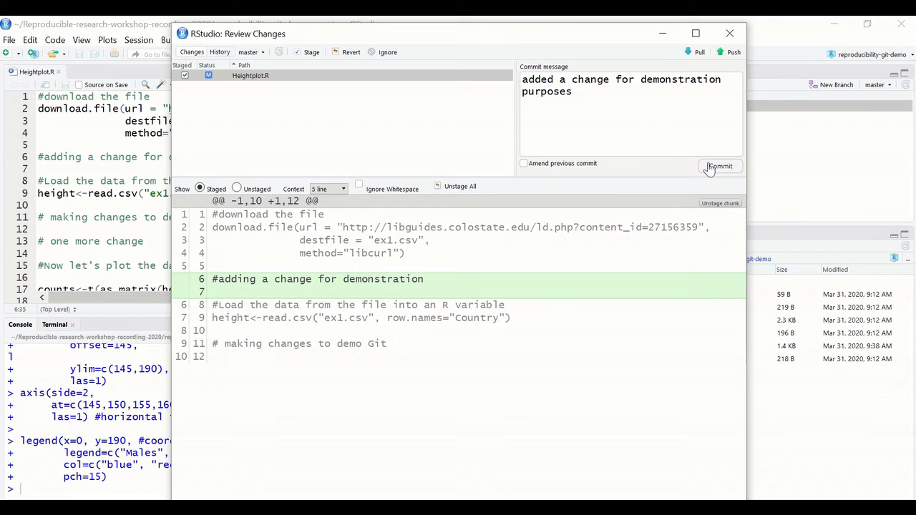
{"action": "left_click", "coordinate": [719, 166]}
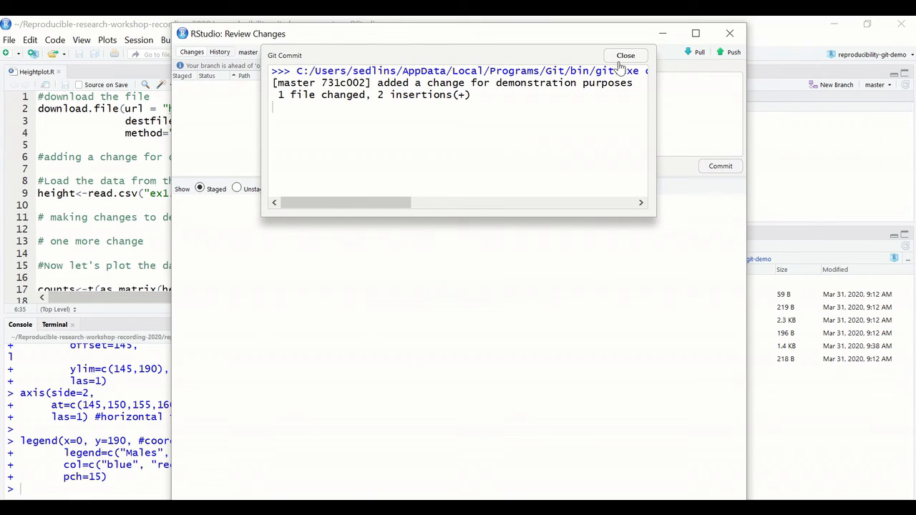
{"action": "left_click", "coordinate": [626, 55]}
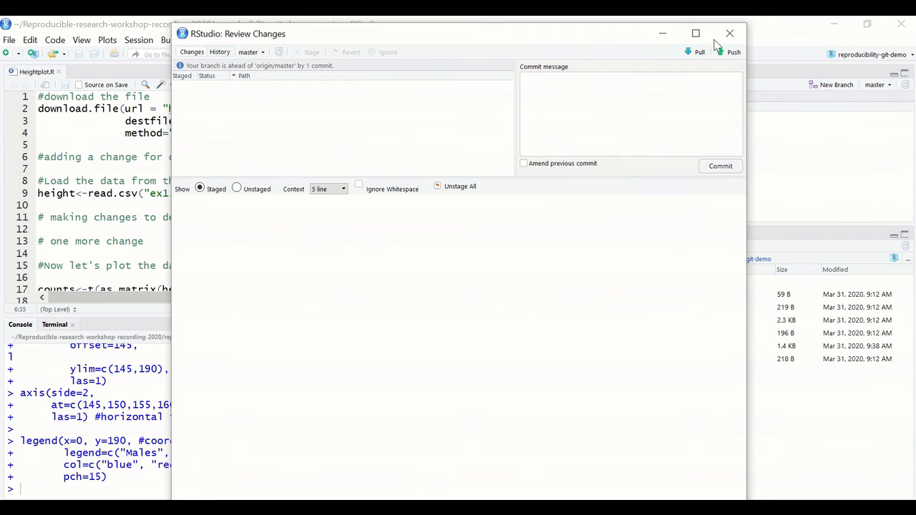
{"action": "left_click", "coordinate": [729, 33]}
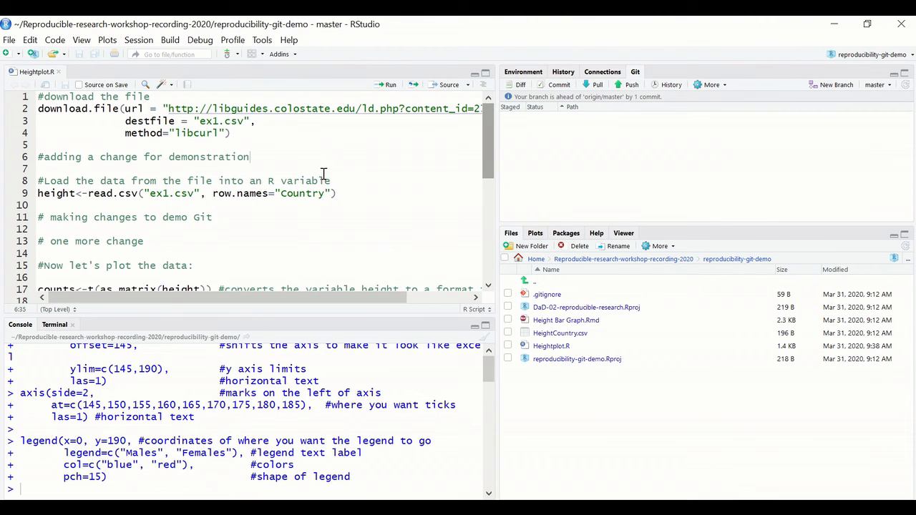
{"action": "mouse_move", "coordinate": [314, 149]}
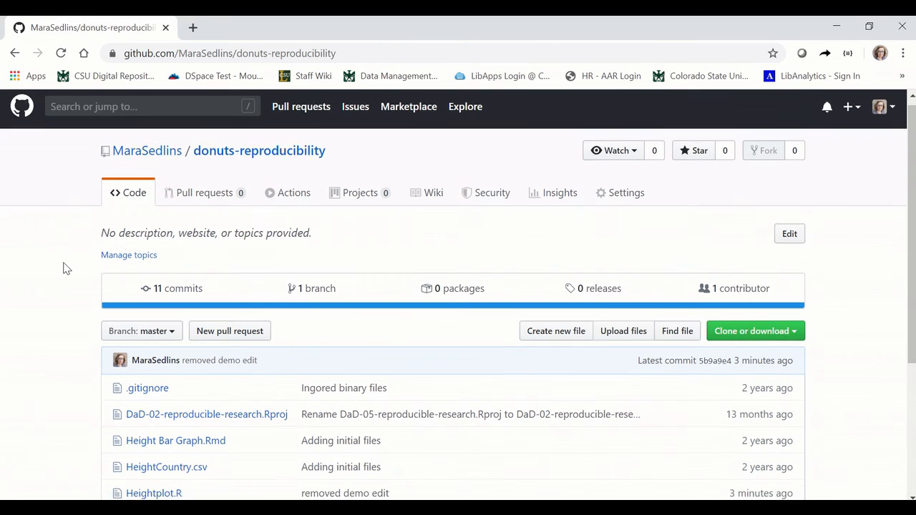
- Scroll the donuts-reproducibility page to confirm it still lists 11 commits
{"action": "scroll", "scroll_direction": "down", "scroll_amount": 3}
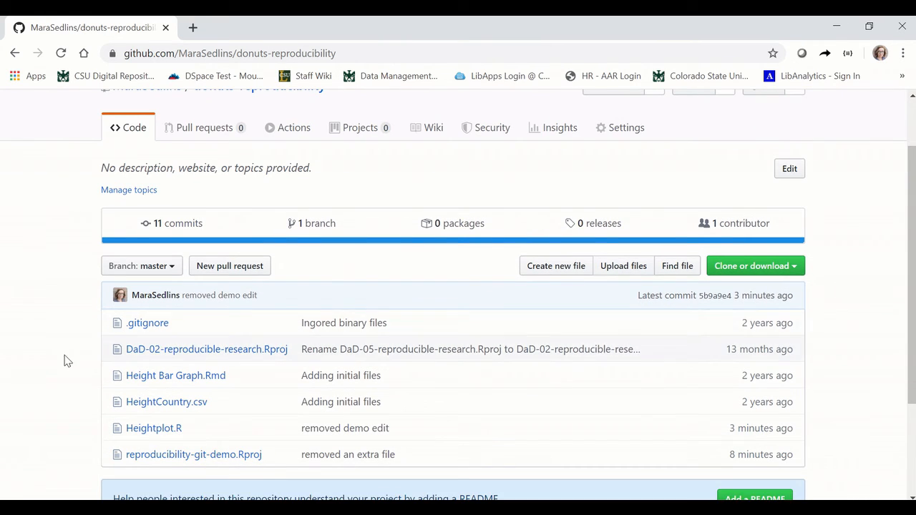
{"action": "mouse_move", "coordinate": [86, 253]}
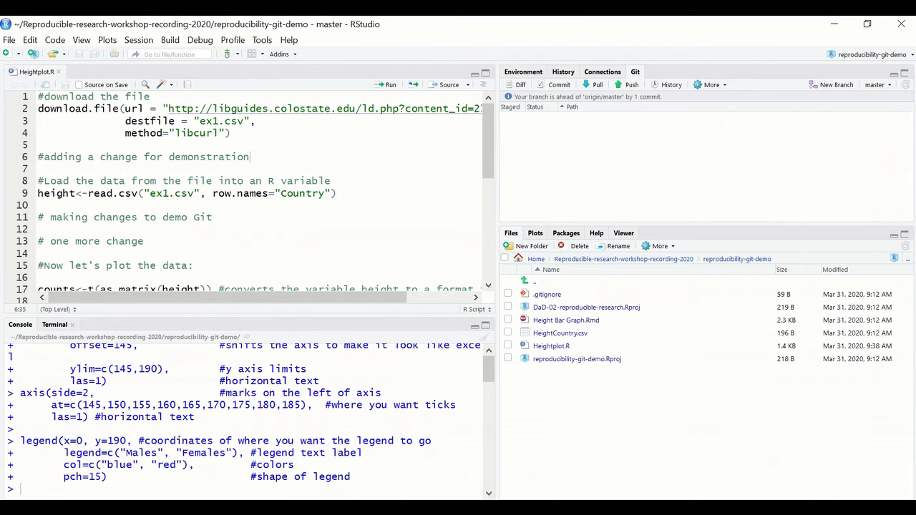
{"action": "mouse_move", "coordinate": [542, 140]}
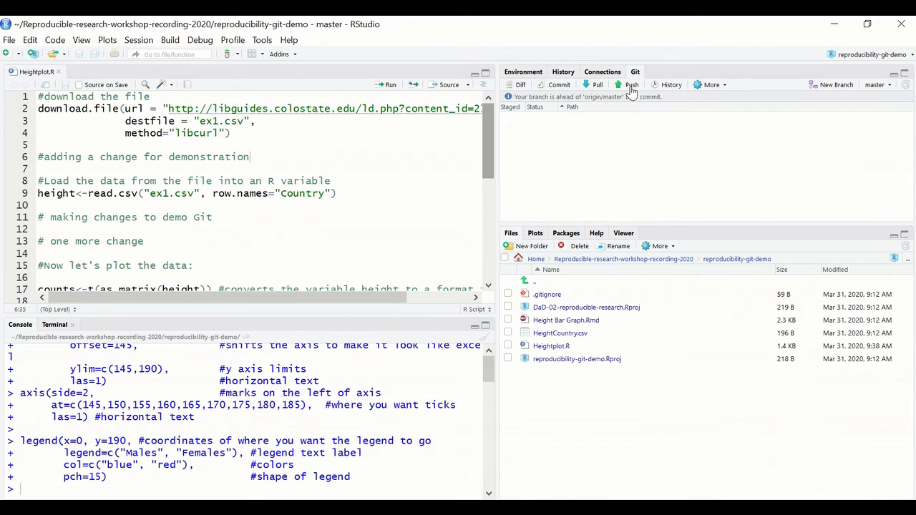
- Push the commit to GitHub's master branch and dismiss the push results
{"action": "left_click", "coordinate": [630, 85]}
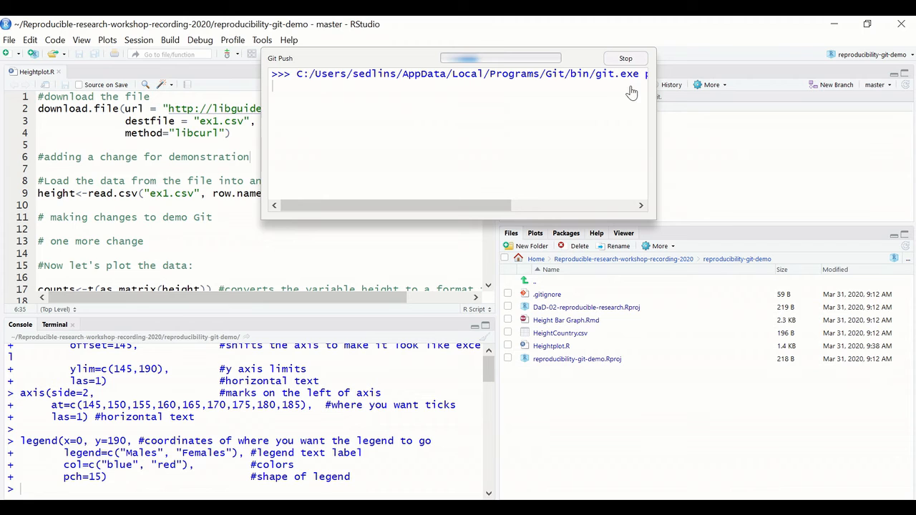
{"action": "mouse_move", "coordinate": [452, 103]}
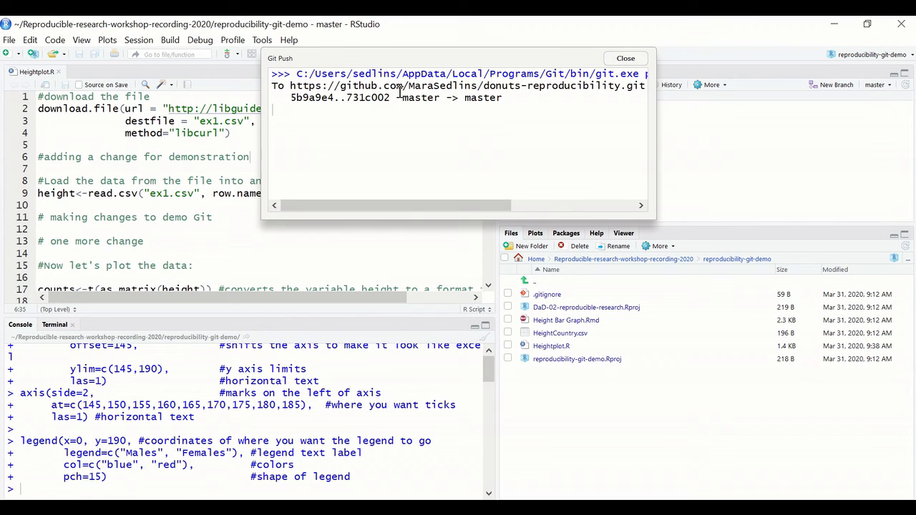
{"action": "left_click", "coordinate": [624, 58]}
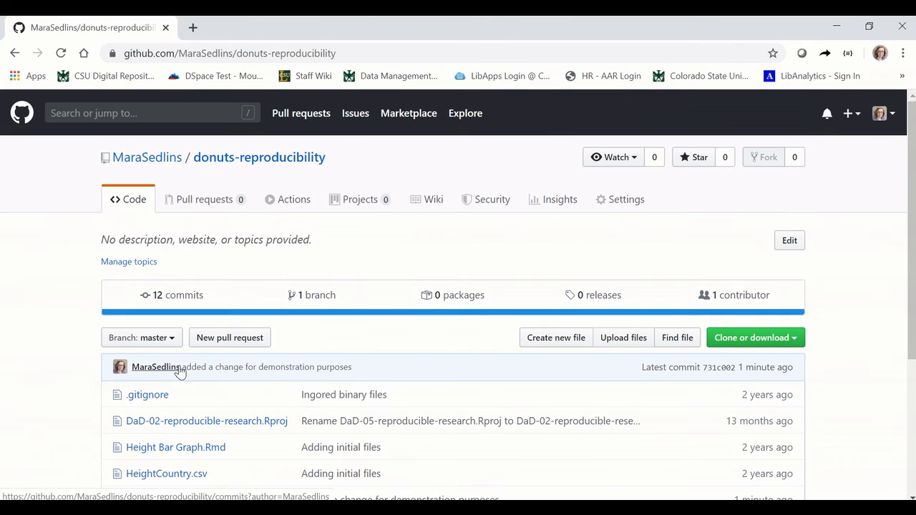
{"action": "mouse_move", "coordinate": [457, 370]}
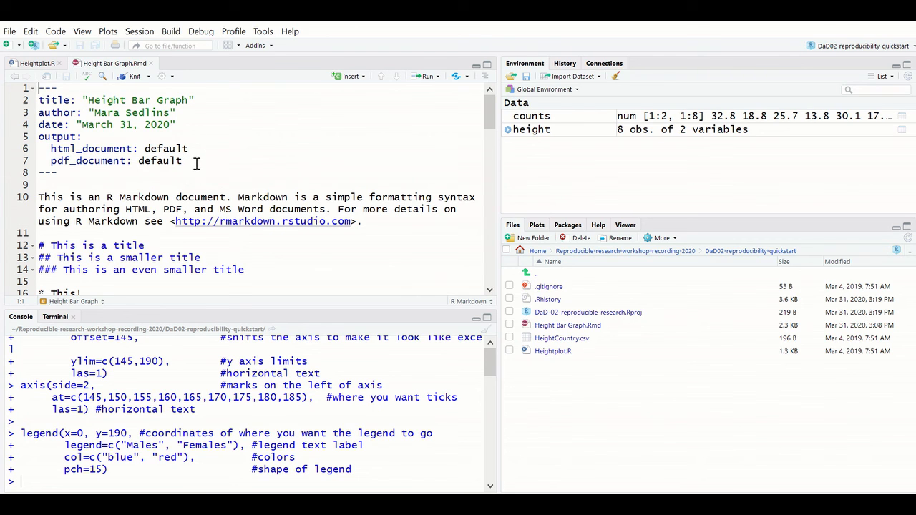
{"action": "scroll", "scroll_direction": "down", "scroll_amount": 3}
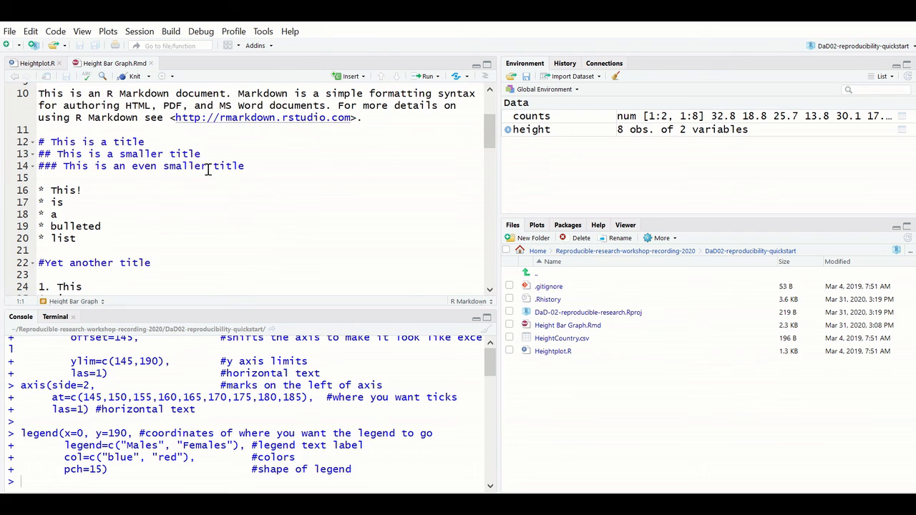
{"action": "scroll", "scroll_direction": "down", "scroll_amount": 3}
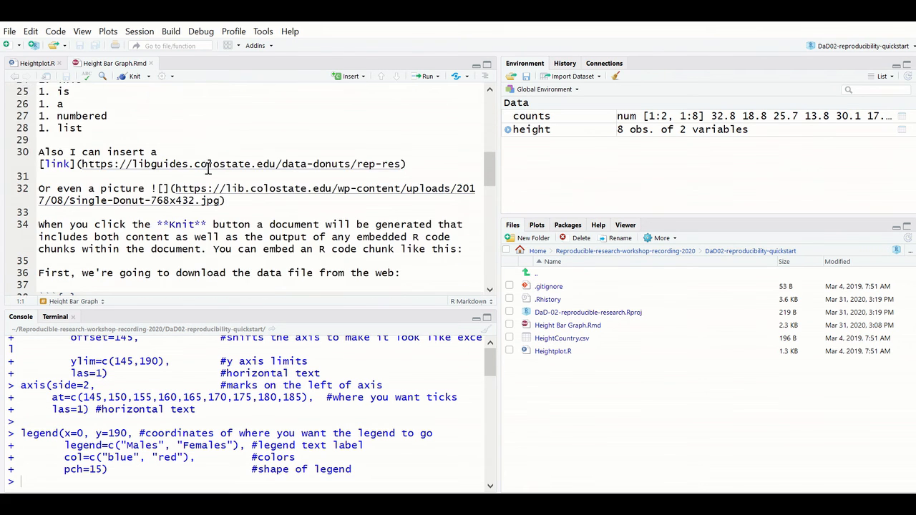
{"action": "scroll", "scroll_direction": "down", "scroll_amount": 3}
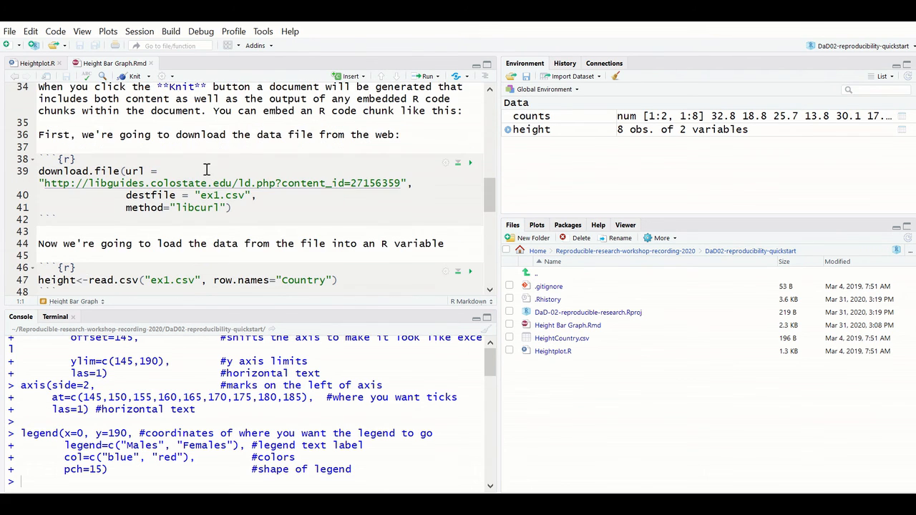
{"action": "scroll", "scroll_direction": "down", "scroll_amount": 3}
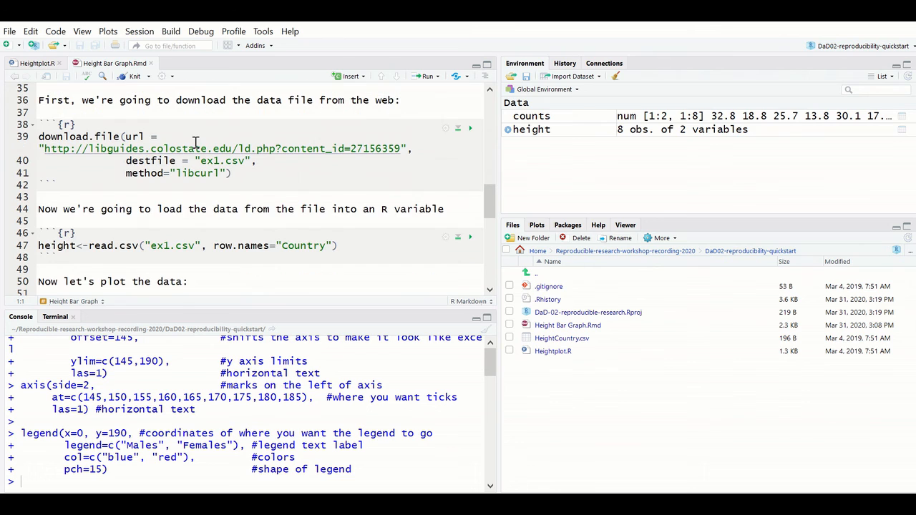
{"action": "mouse_move", "coordinate": [195, 212]}
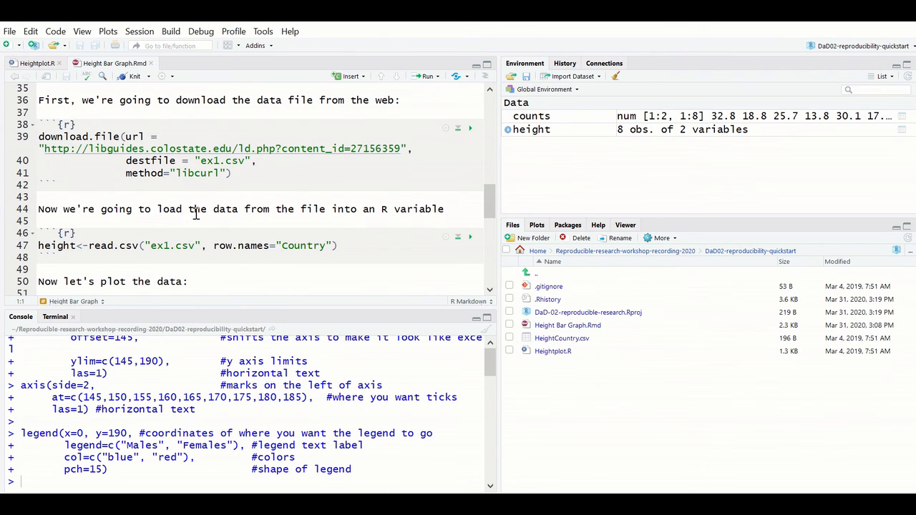
{"action": "scroll", "scroll_direction": "down", "scroll_amount": 3}
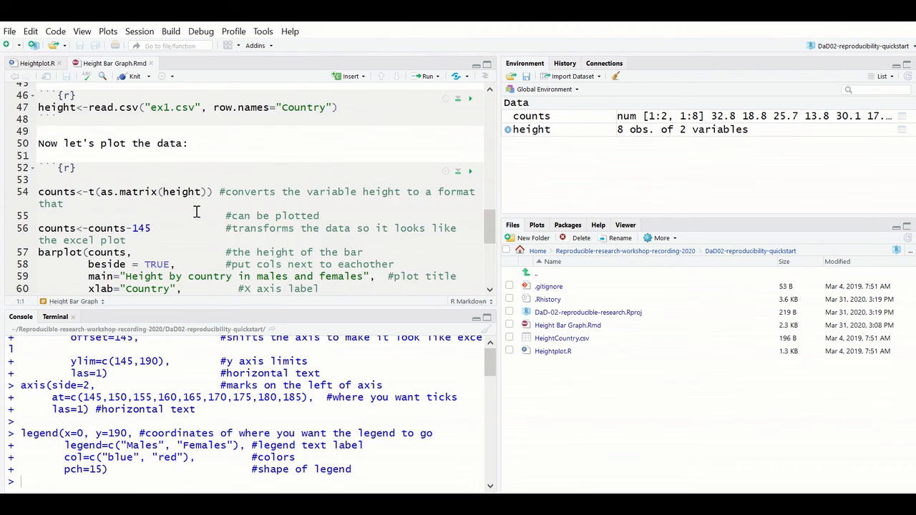
{"action": "scroll", "scroll_direction": "down", "scroll_amount": 3}
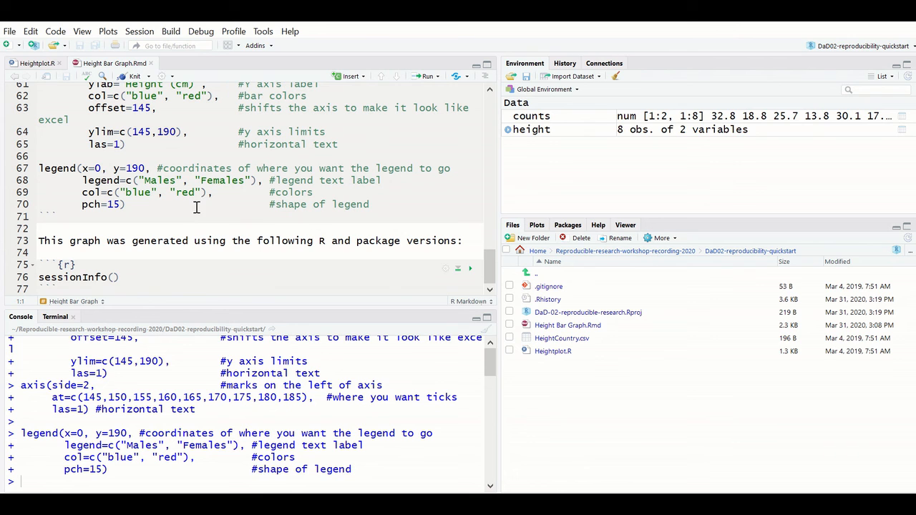
{"action": "scroll", "scroll_direction": "up", "scroll_amount": 3}
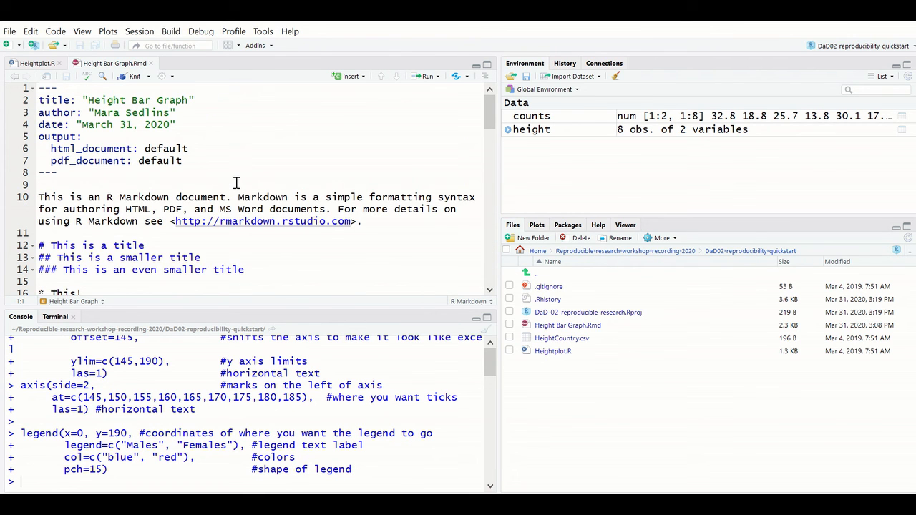
{"action": "mouse_move", "coordinate": [219, 163]}
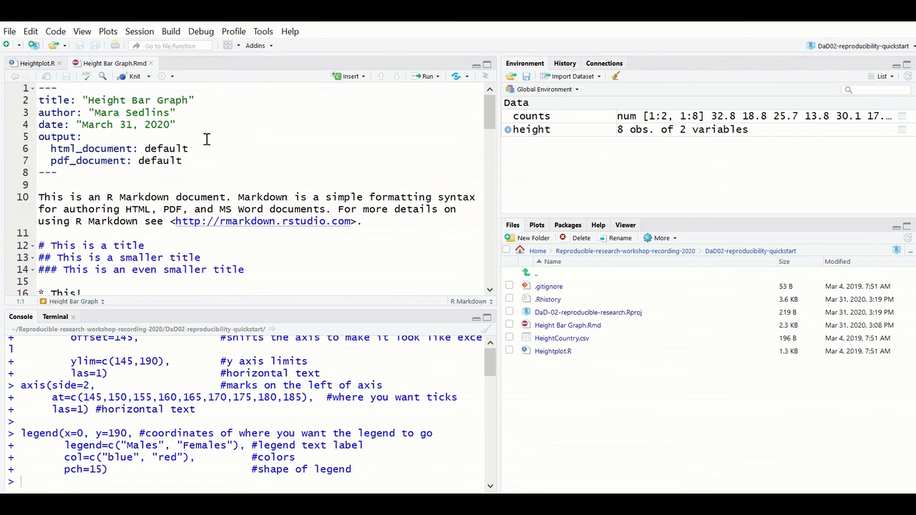
{"action": "mouse_move", "coordinate": [134, 86]}
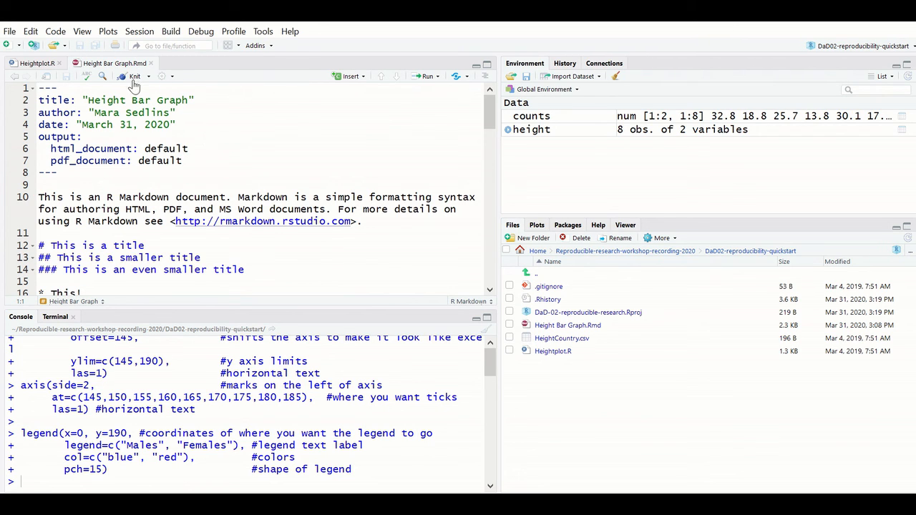
- Knit Height Bar Graph.Rmd and scroll the HTML report down to the height bar chart
{"action": "left_click", "coordinate": [133, 76]}
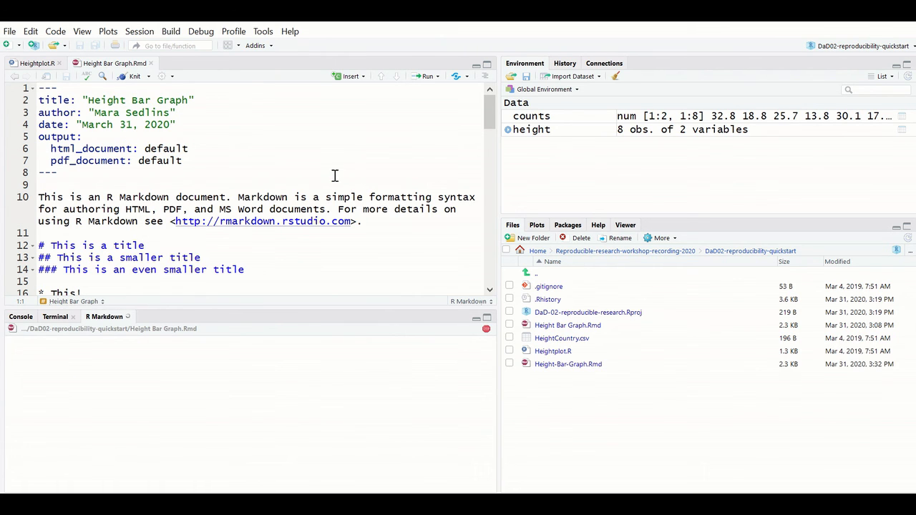
{"action": "left_click", "coordinate": [134, 76]}
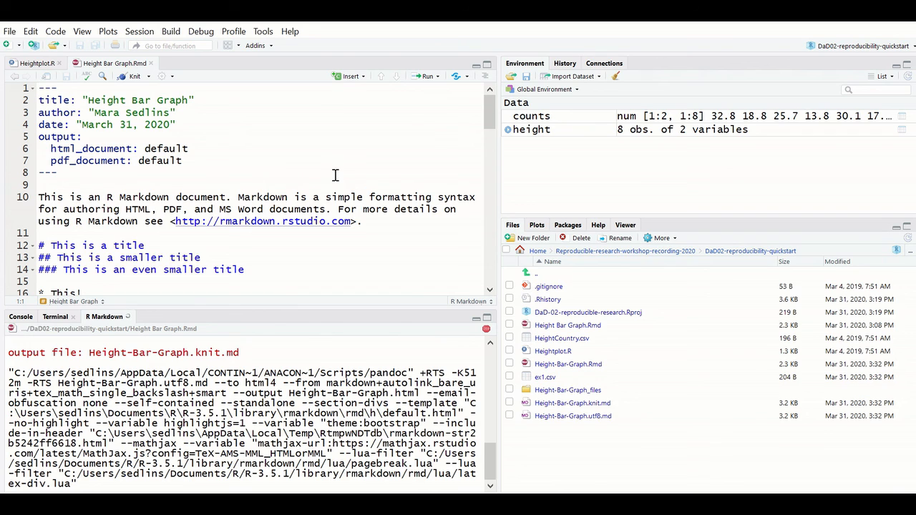
{"action": "left_click", "coordinate": [130, 76]}
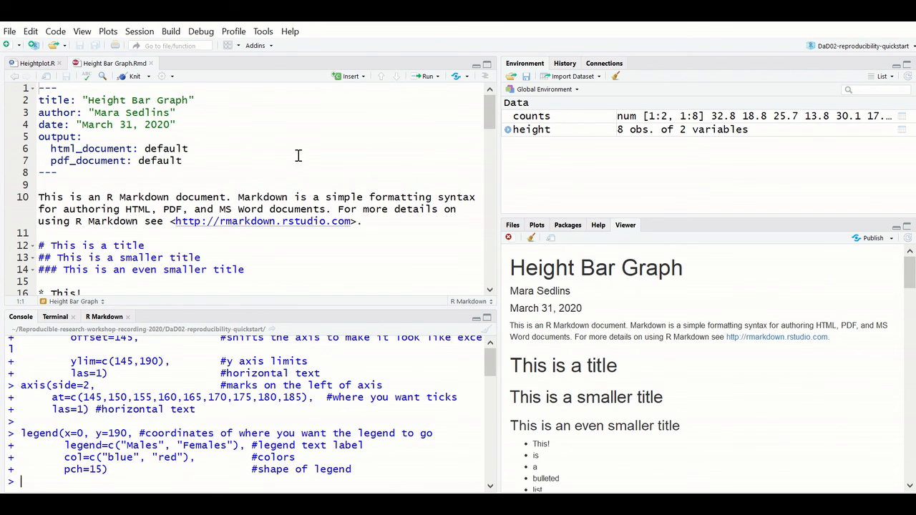
{"action": "scroll", "scroll_direction": "down", "scroll_amount": 3}
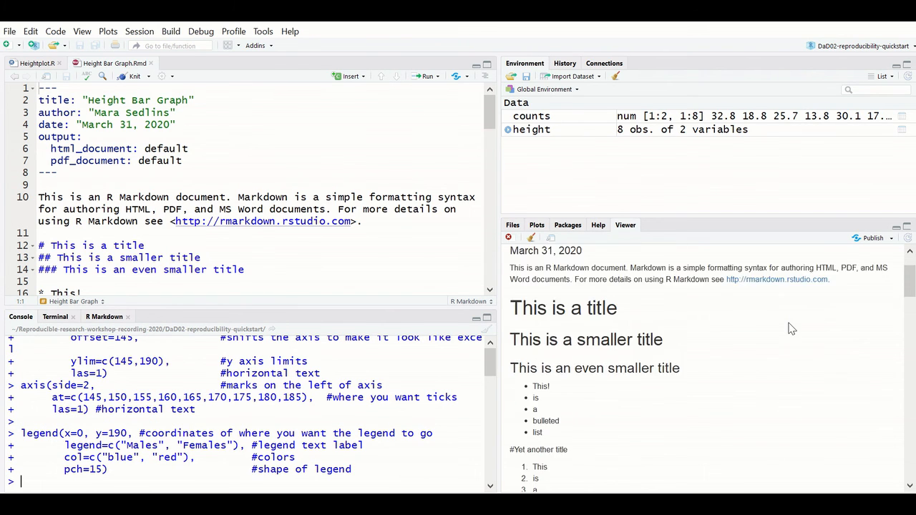
{"action": "scroll", "scroll_direction": "down", "scroll_amount": 3}
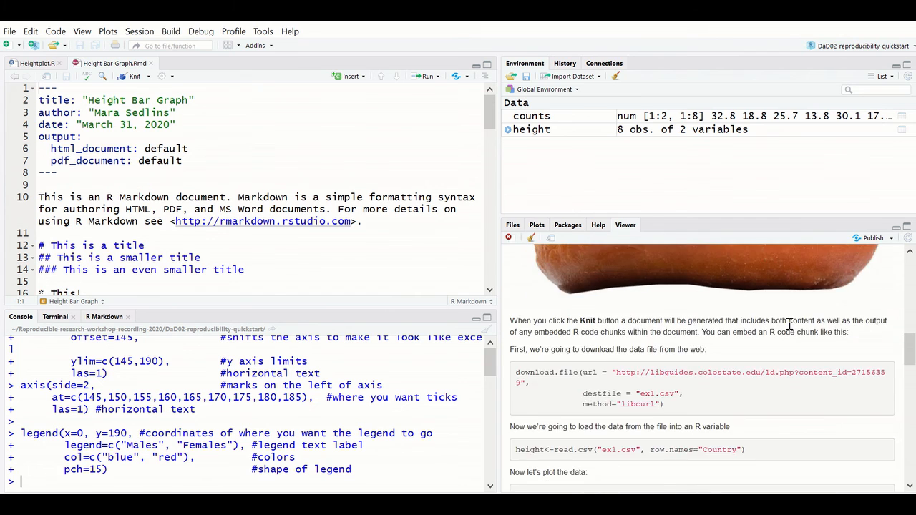
{"action": "scroll", "scroll_direction": "down", "scroll_amount": 3}
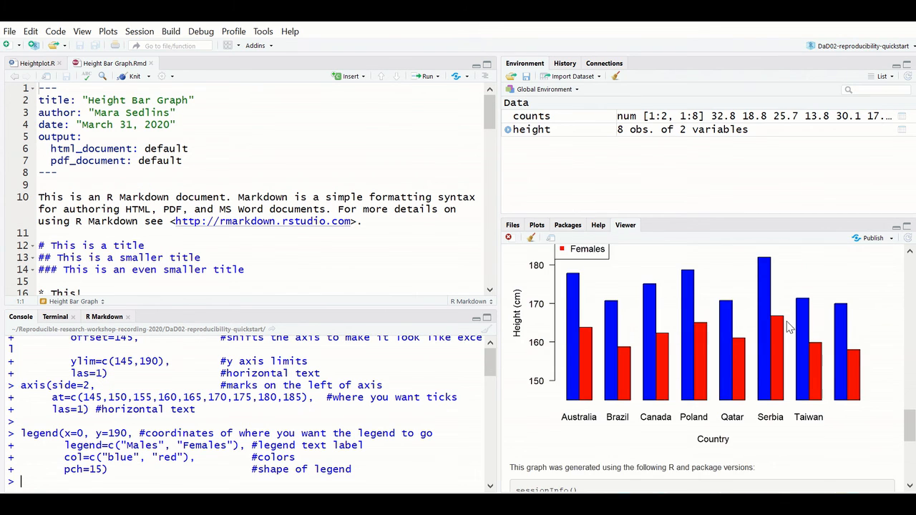